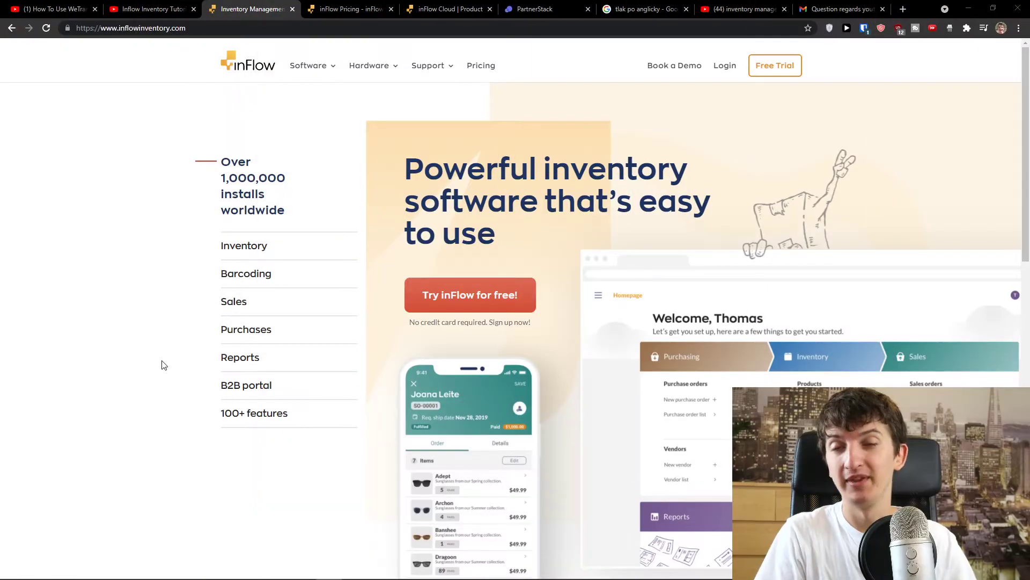
# Reach the inFlow homepage through the free-trial referral link in the video description.
pyautogui.click(151, 8)
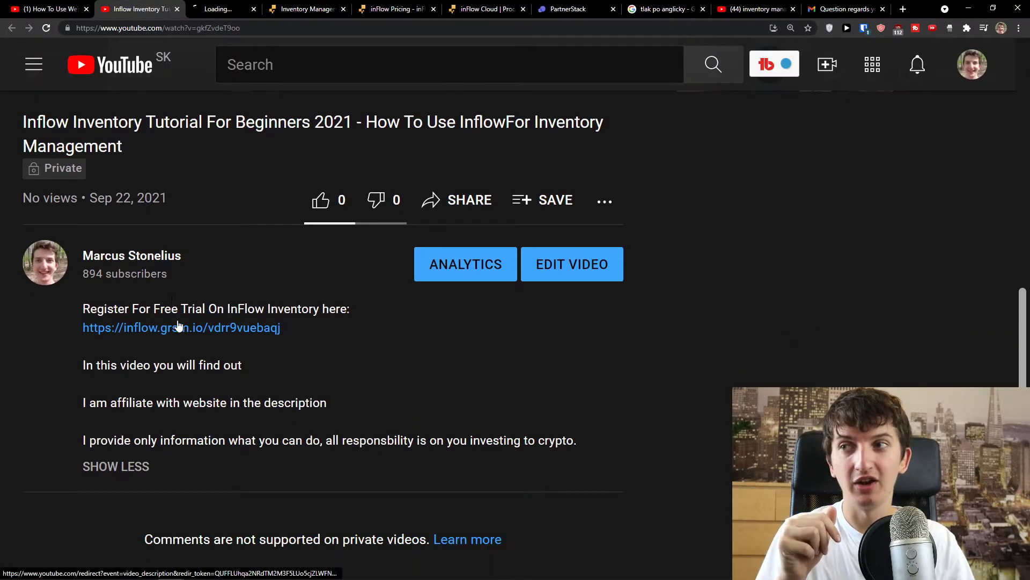
pyautogui.click(181, 328)
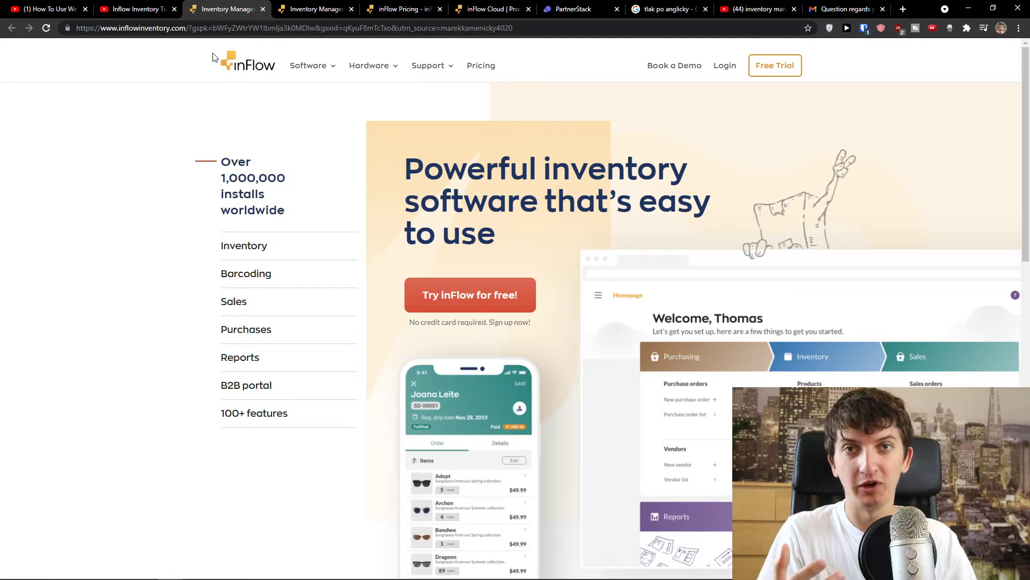
pyautogui.click(308, 65)
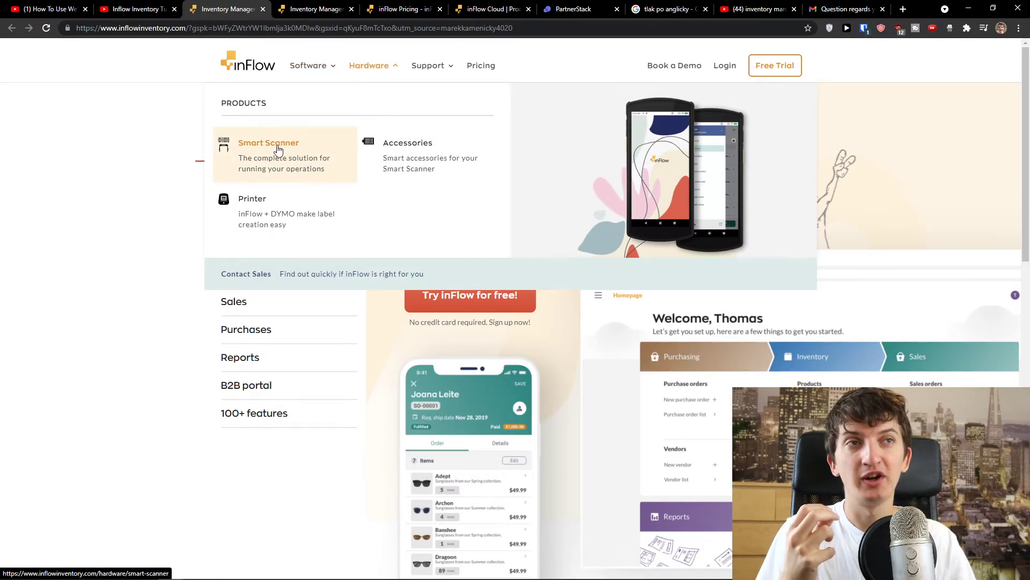
# Open the Barcoding feature page from the Software menu and skim it back to the top.
pyautogui.click(309, 65)
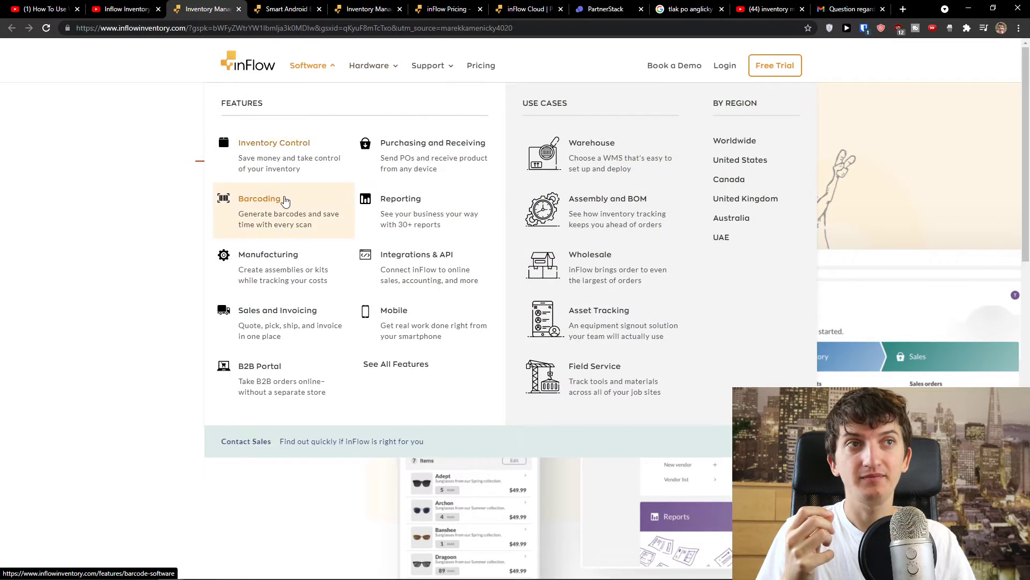
pyautogui.click(260, 198)
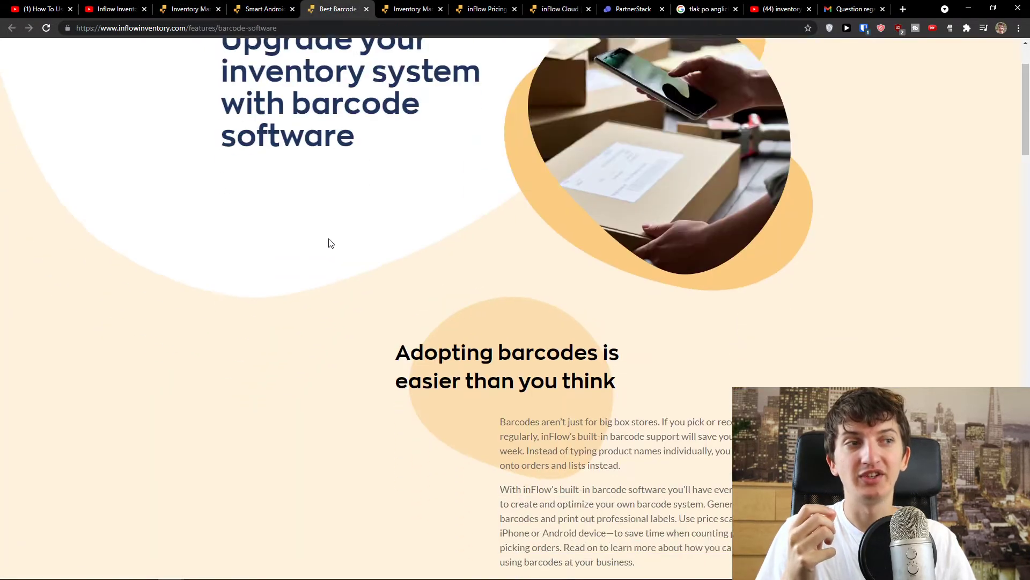
pyautogui.scroll(-3)
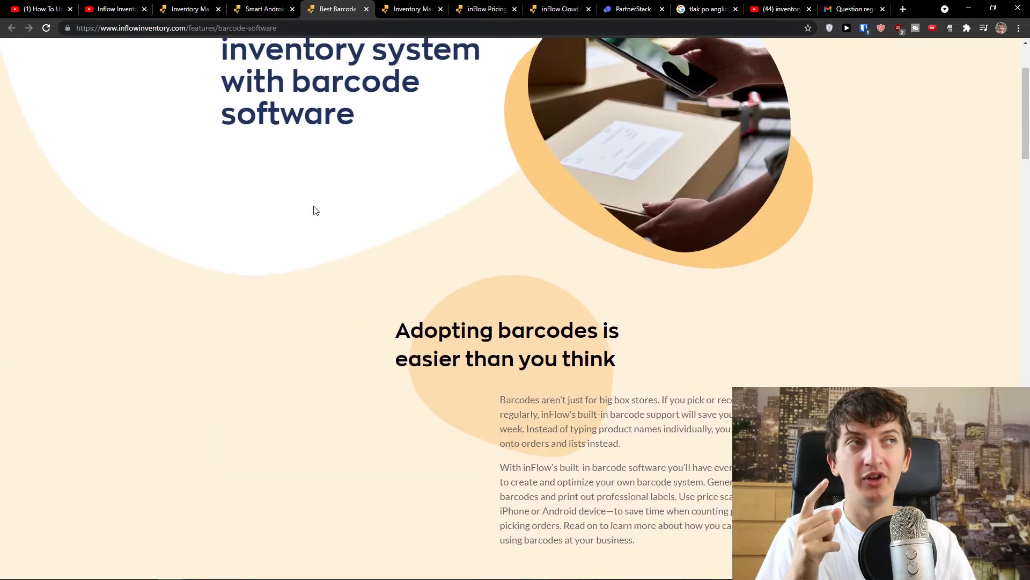
pyautogui.scroll(3)
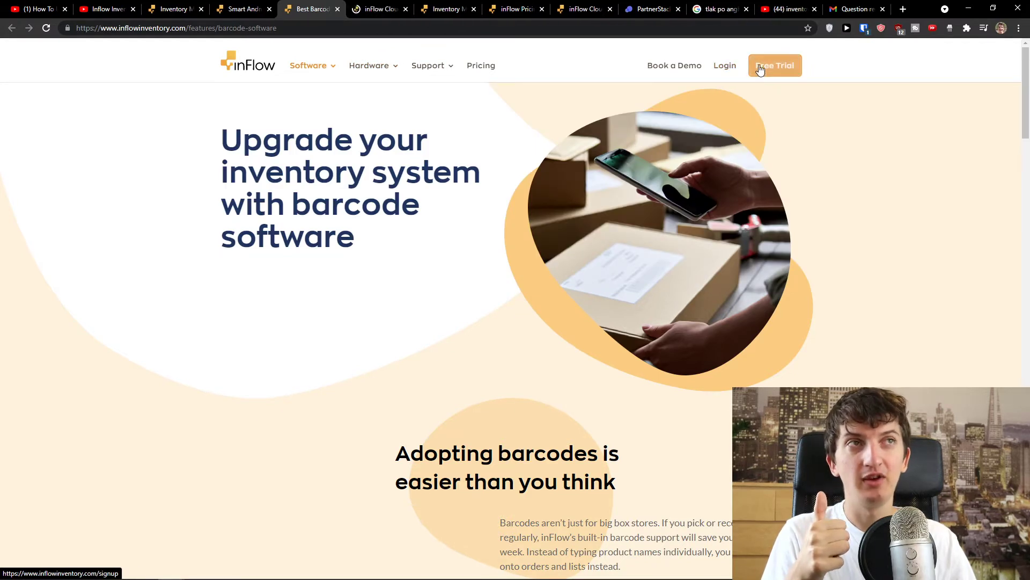
# View the inFlow Cloud web app homepage, then move on to the pricing page.
pyautogui.click(774, 65)
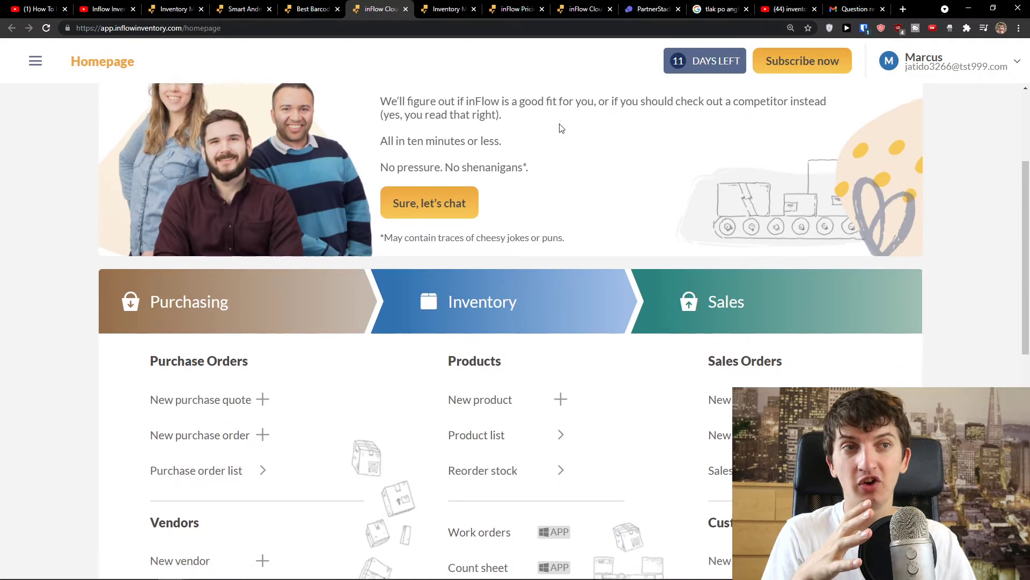
pyautogui.scroll(-3)
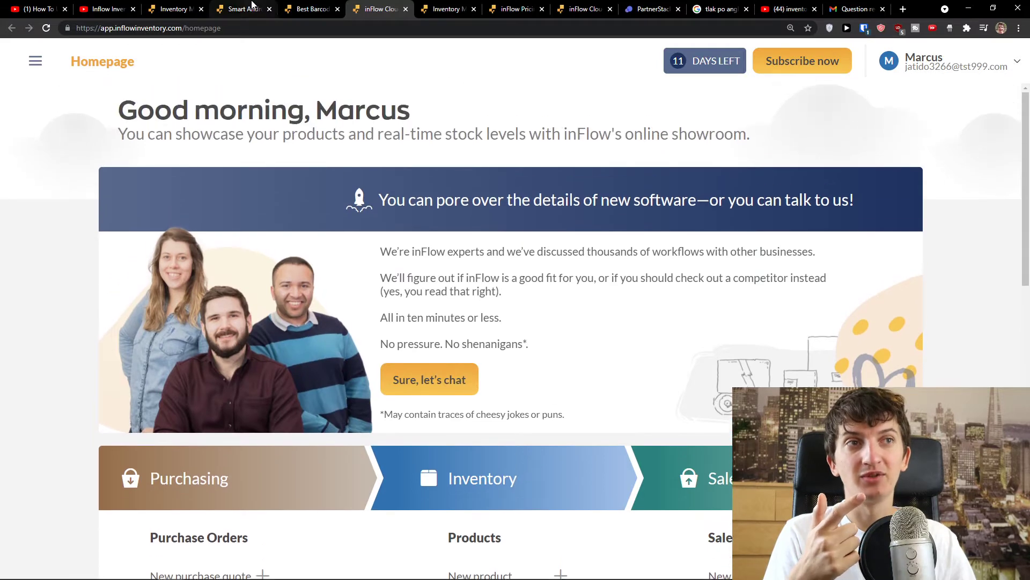
pyautogui.click(413, 9)
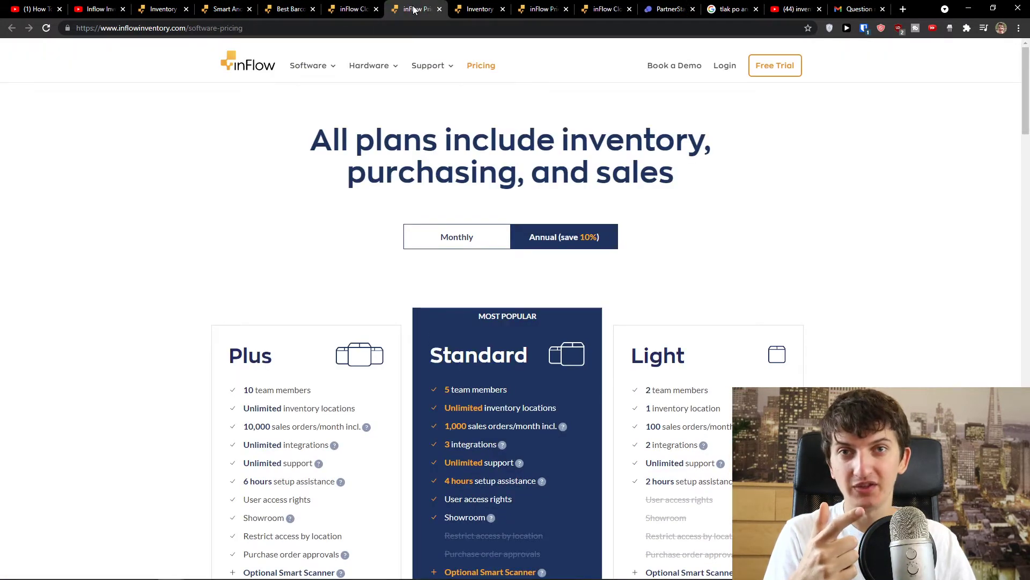
# Scroll to the plan comparison and highlight the Plus plan's 6 hours setup assistance.
pyautogui.scroll(-3)
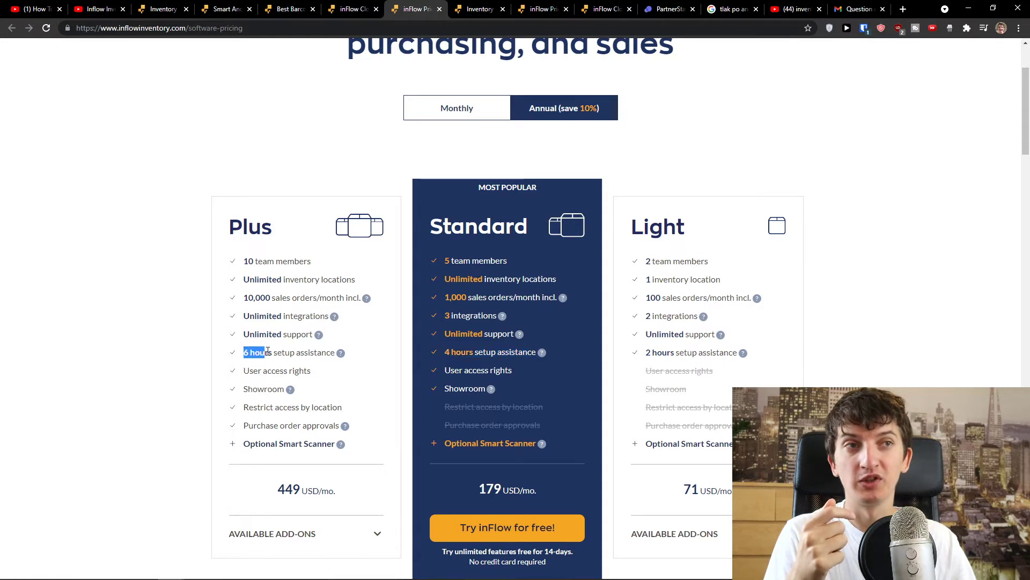
pyautogui.moveTo(245, 351); pyautogui.dragTo(335, 352)
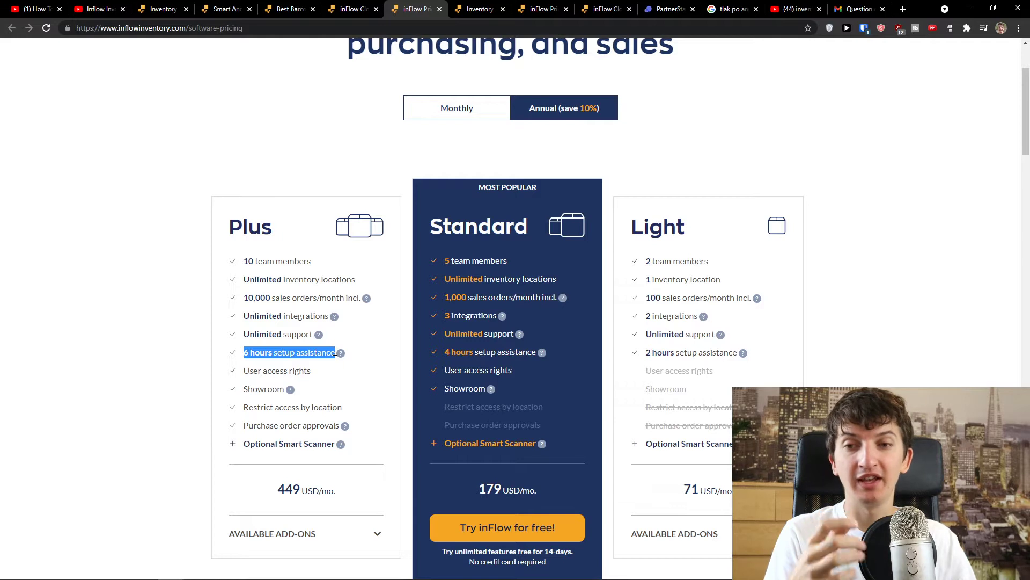
pyautogui.moveTo(340, 353)
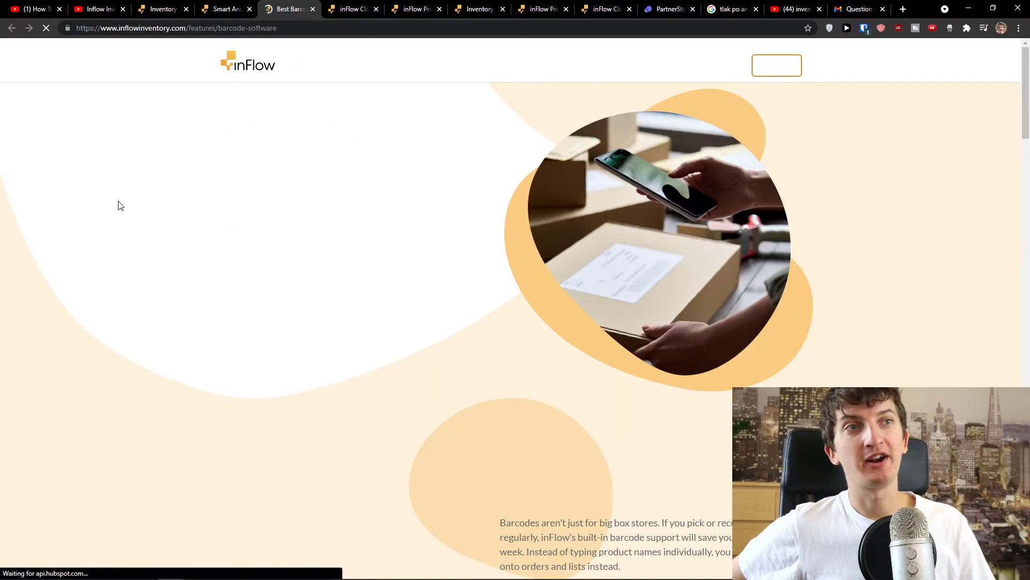
# Read the barcode page from its main heading down to the Generate barcodes quickly section.
pyautogui.moveTo(237, 139); pyautogui.dragTo(362, 204)
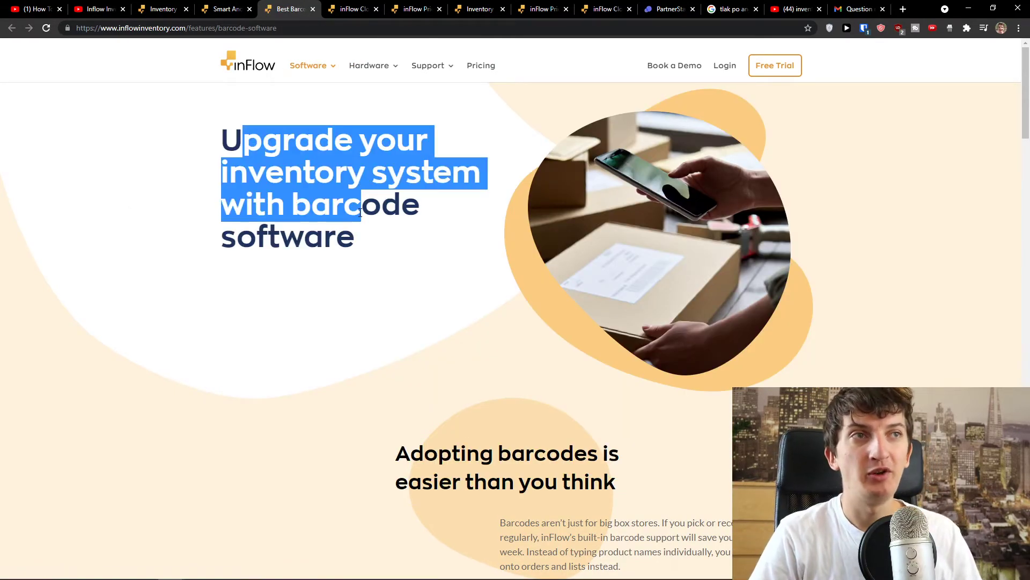
pyautogui.scroll(-3)
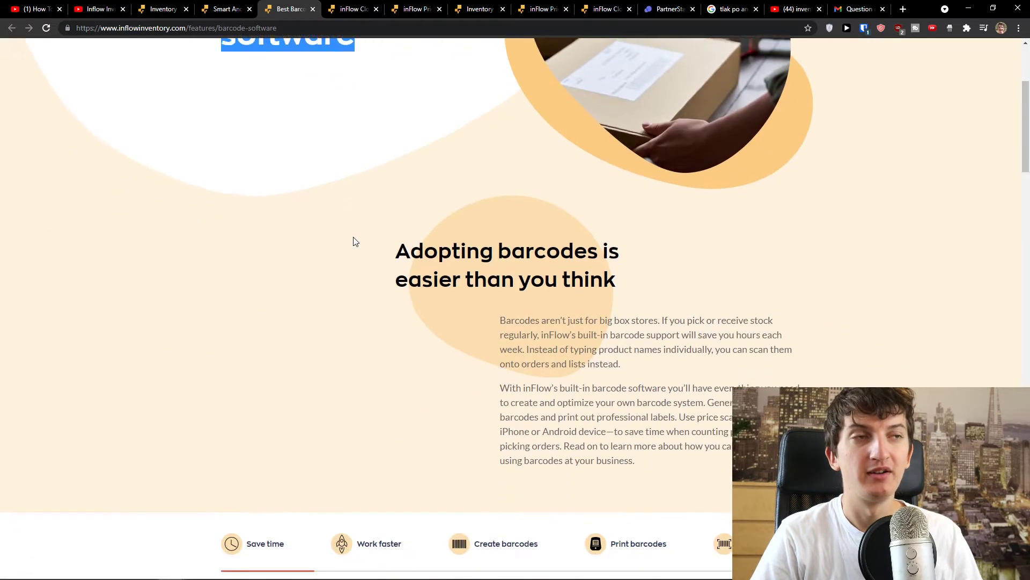
pyautogui.scroll(-3)
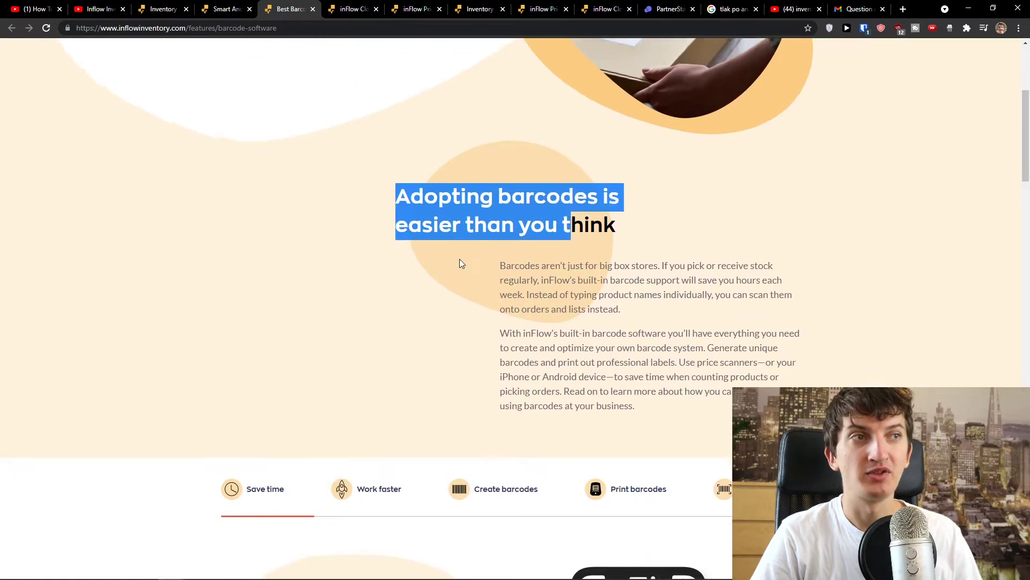
pyautogui.scroll(-3)
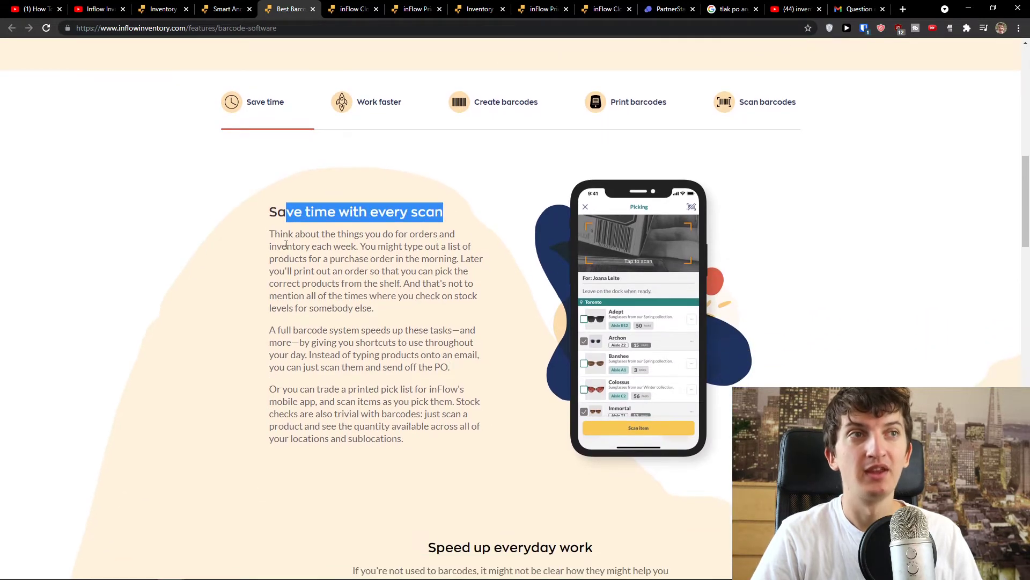
pyautogui.moveTo(269, 233); pyautogui.dragTo(386, 246)
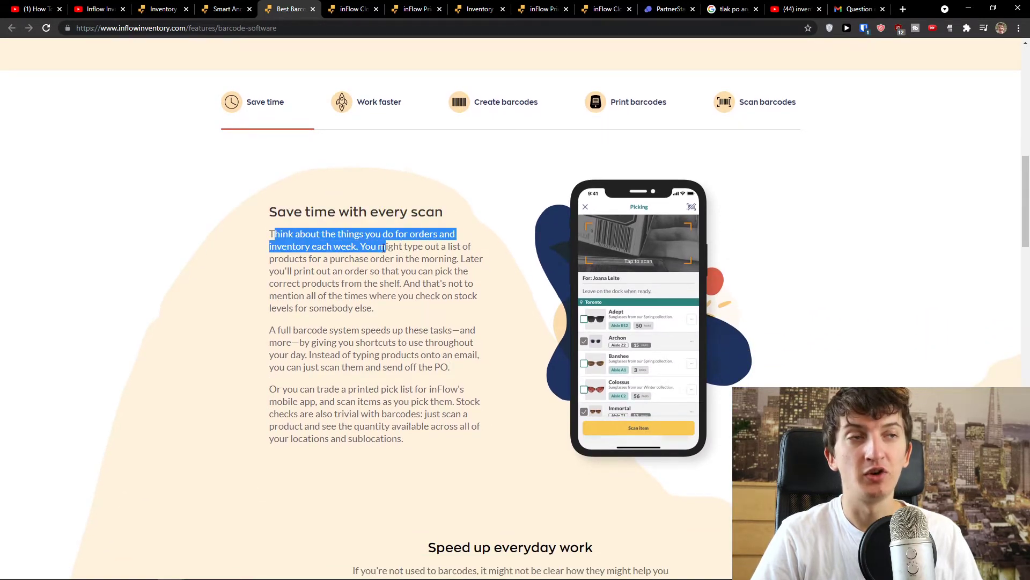
pyautogui.scroll(-3)
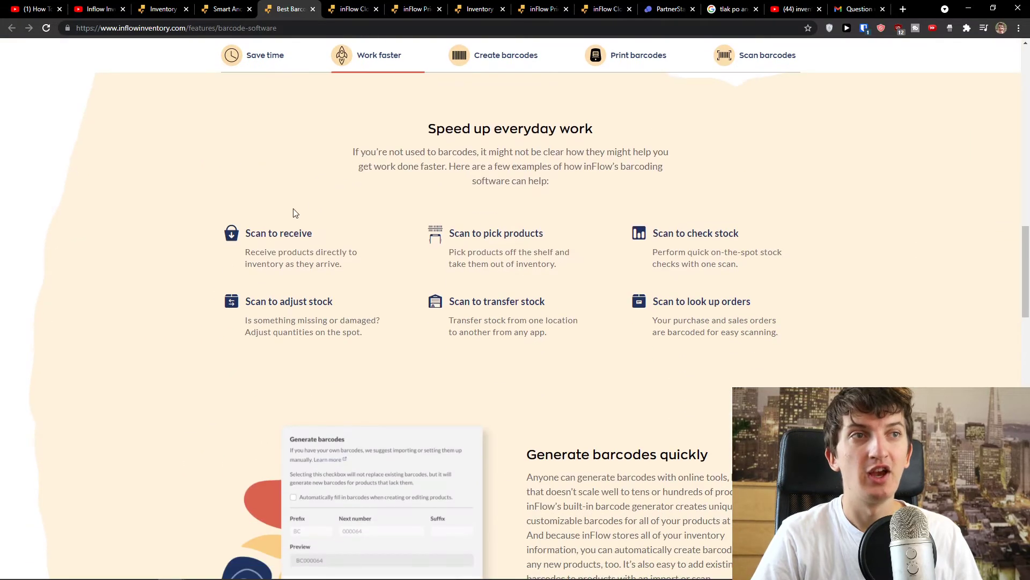
pyautogui.moveTo(245, 228); pyautogui.dragTo(341, 269)
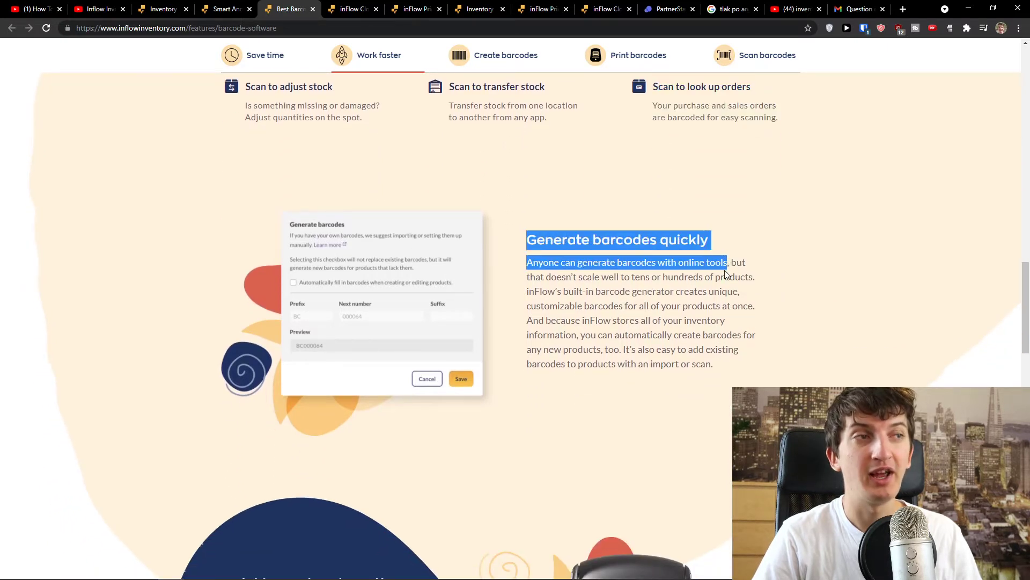
# Read the barcode-creation and smartphone-as-smart-scanner sections, highlighting key sentences.
pyautogui.scroll(-3)
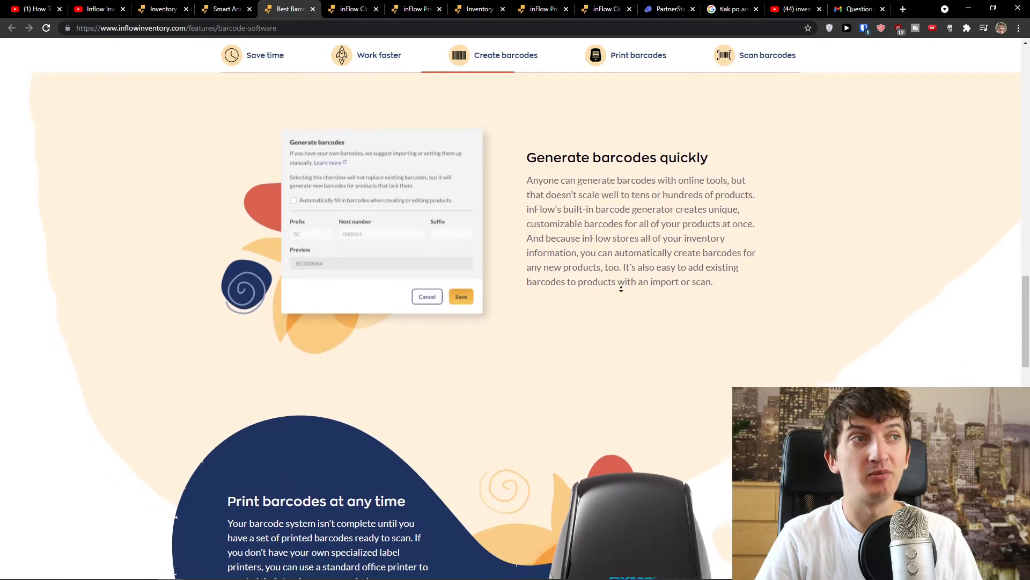
pyautogui.scroll(-3)
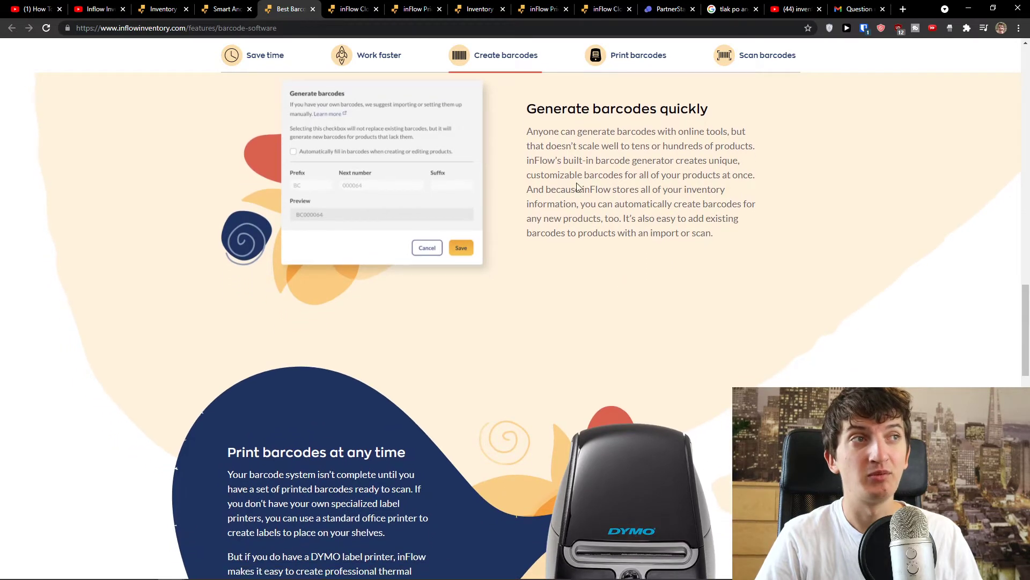
pyautogui.moveTo(575, 173); pyautogui.dragTo(725, 189)
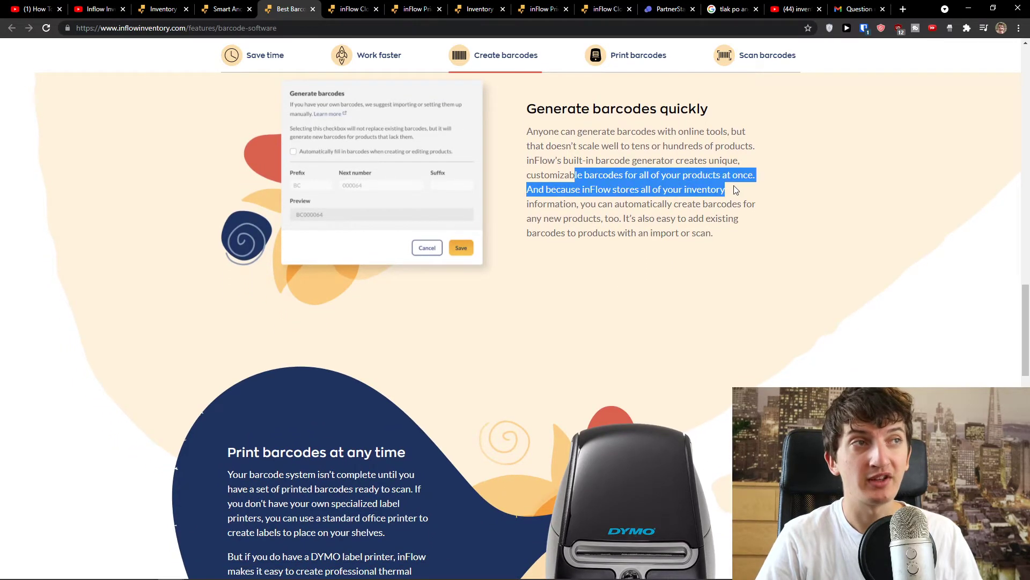
pyautogui.scroll(-3)
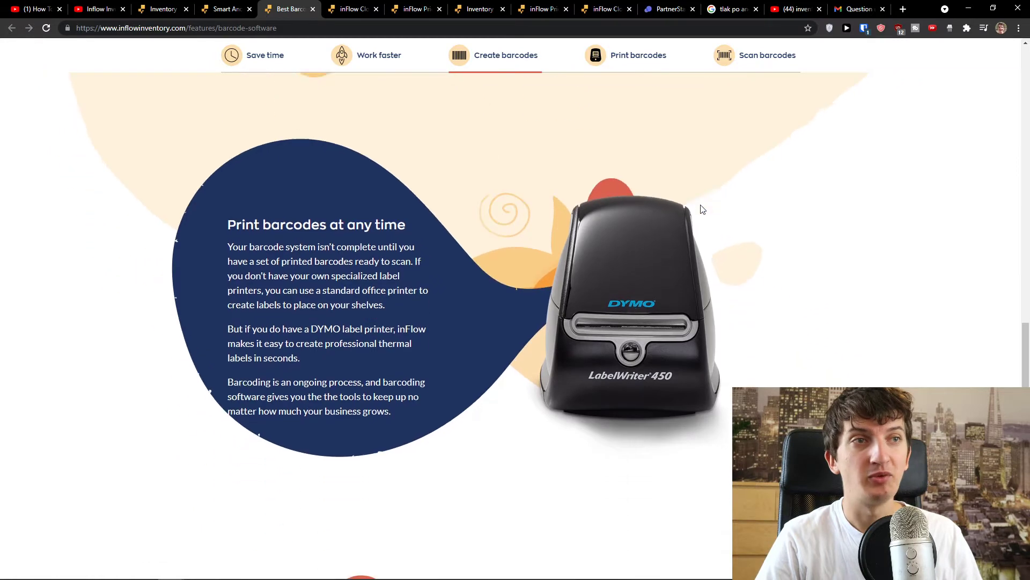
pyautogui.scroll(-3)
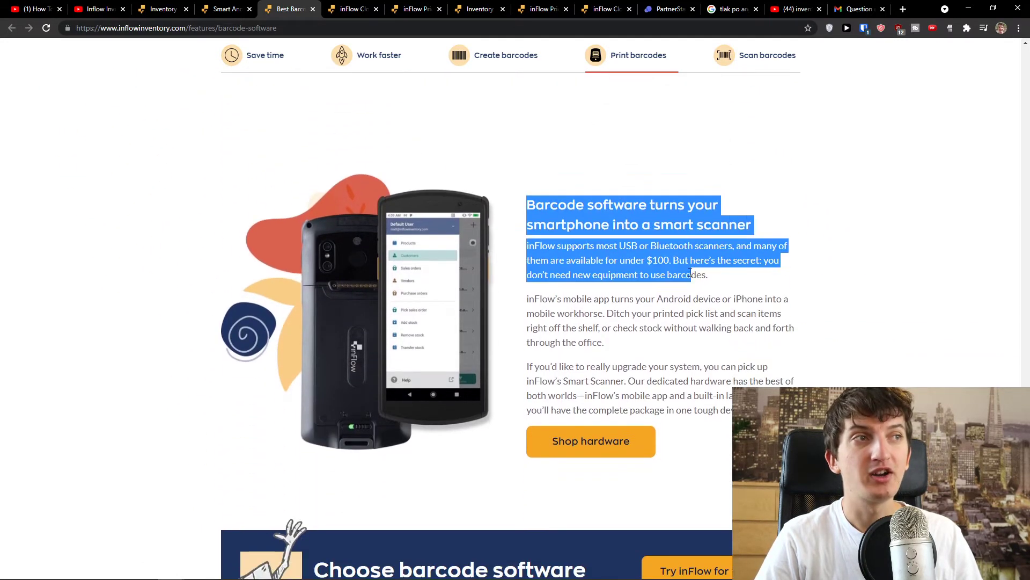
pyautogui.scroll(-3)
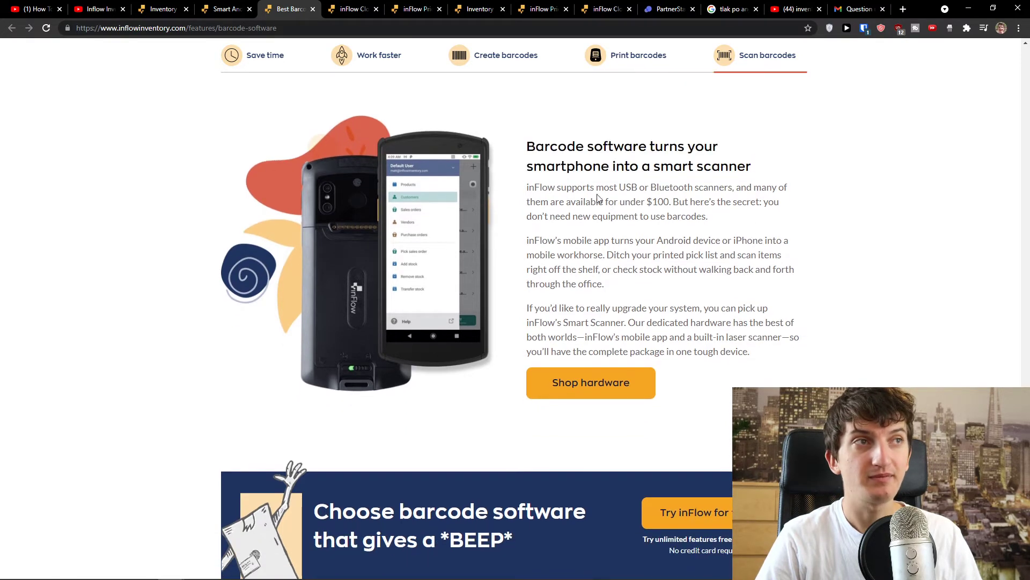
pyautogui.moveTo(526, 187); pyautogui.dragTo(709, 215)
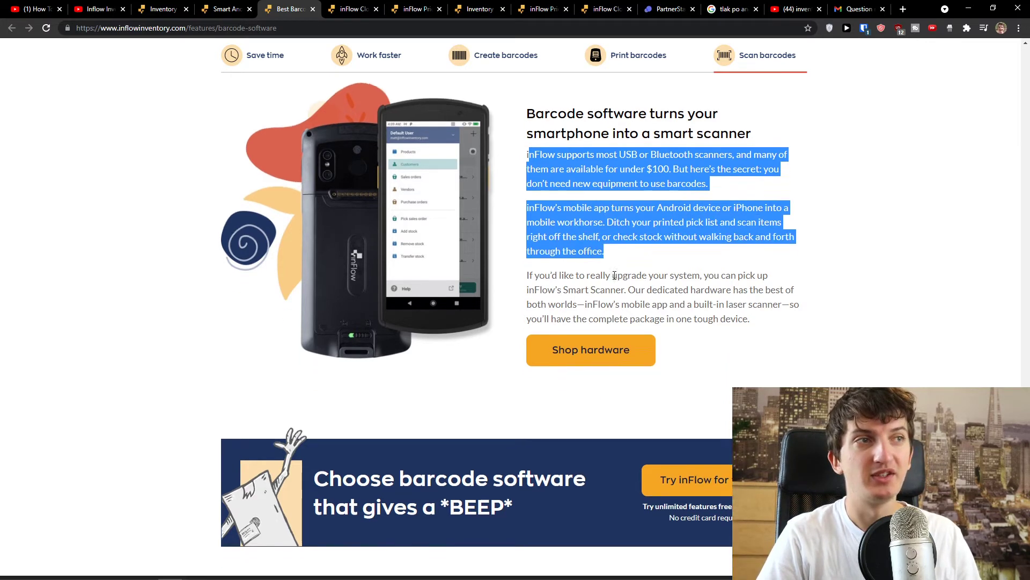
# Scroll through the remainder of the barcode page back to the top banner.
pyautogui.scroll(-3)
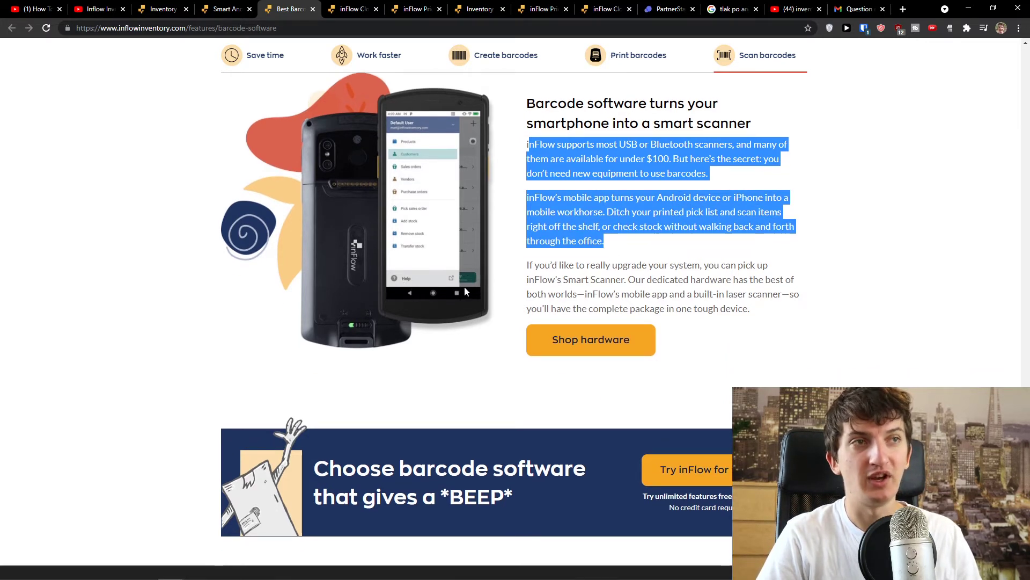
pyautogui.moveTo(631, 267)
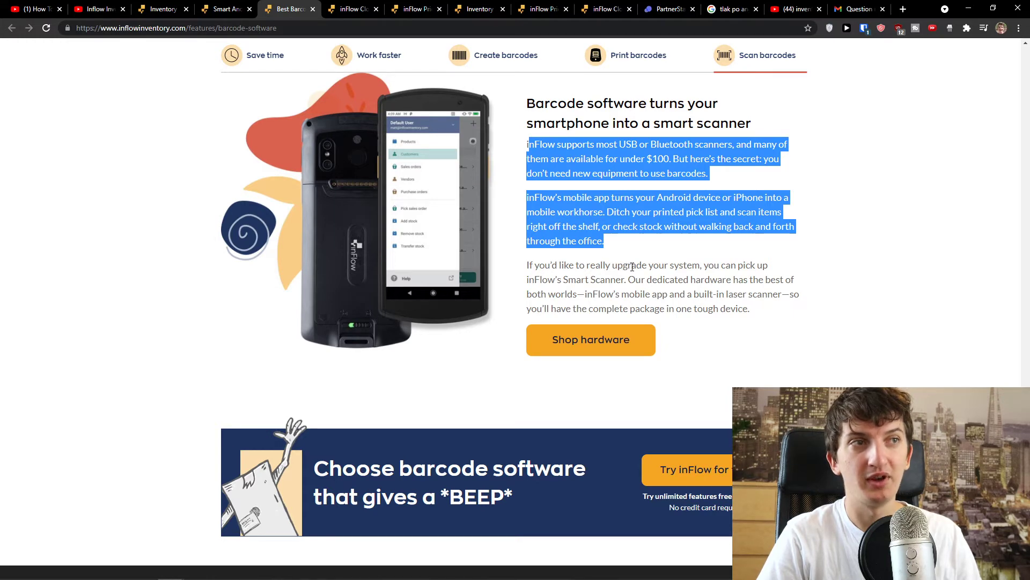
pyautogui.scroll(-3)
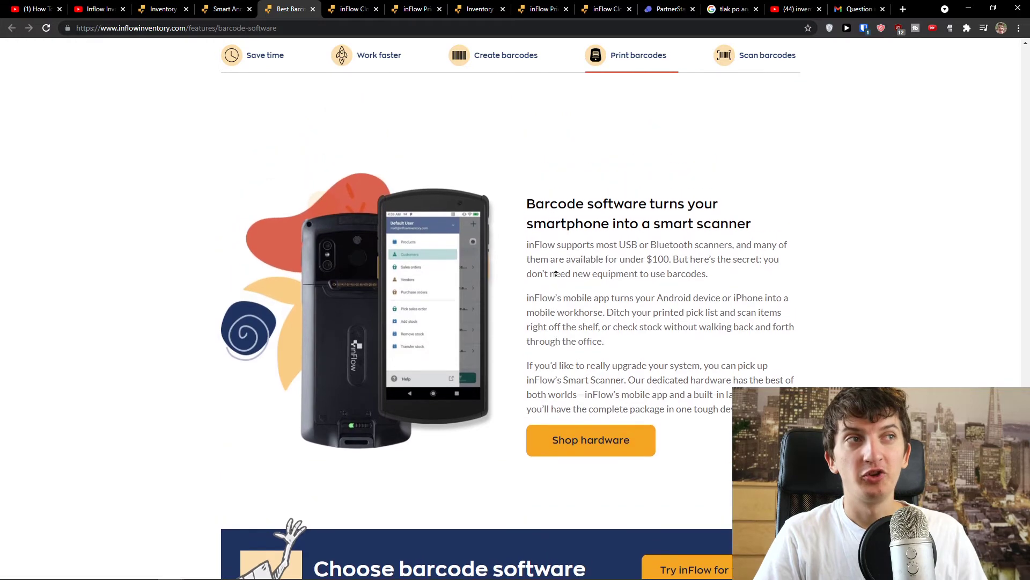
pyautogui.scroll(-3)
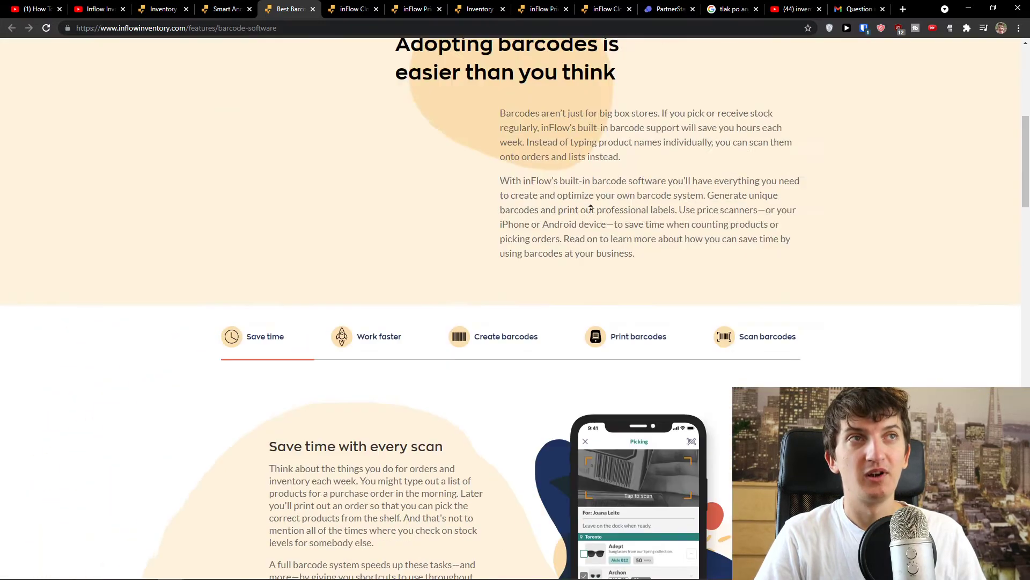
pyautogui.scroll(-3)
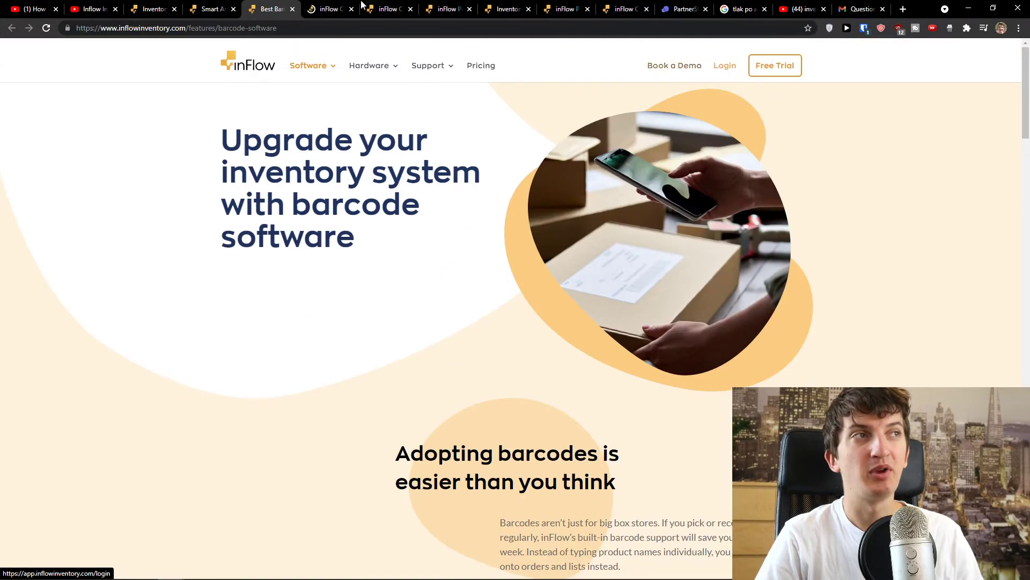
# Return to the inFlow app homepage and open the Product list under Inventory.
pyautogui.click(327, 9)
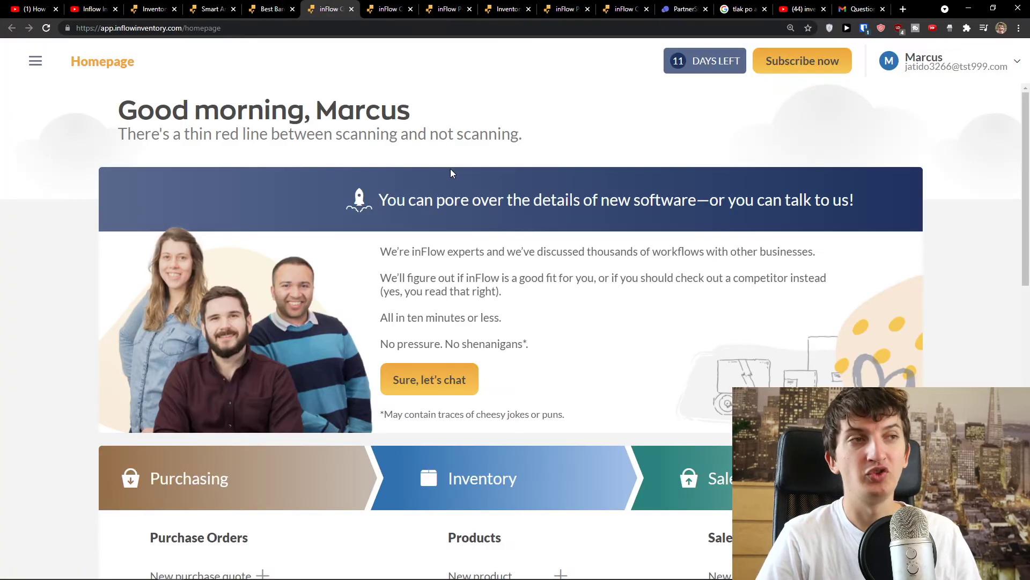
pyautogui.scroll(-3)
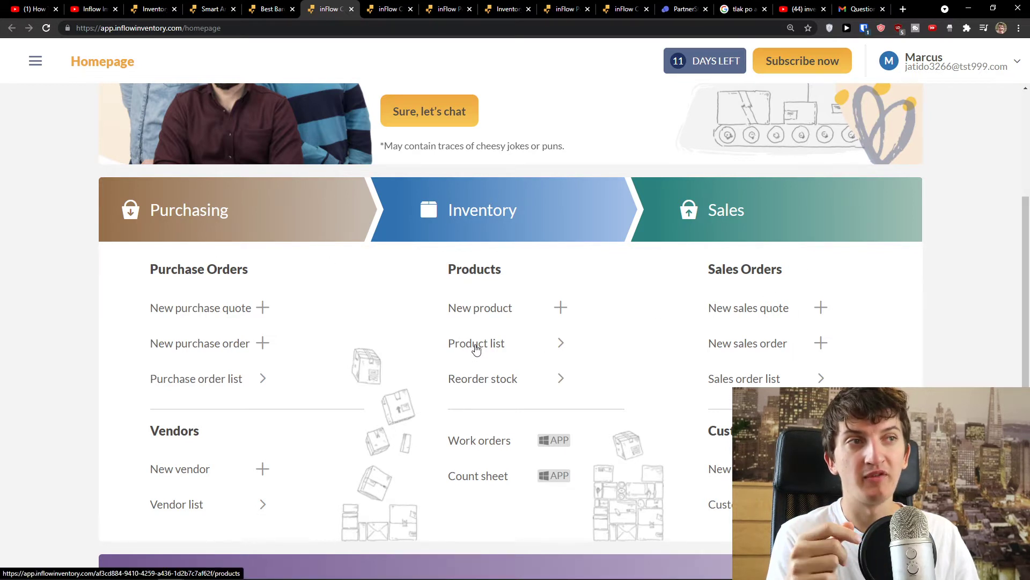
pyautogui.click(477, 342)
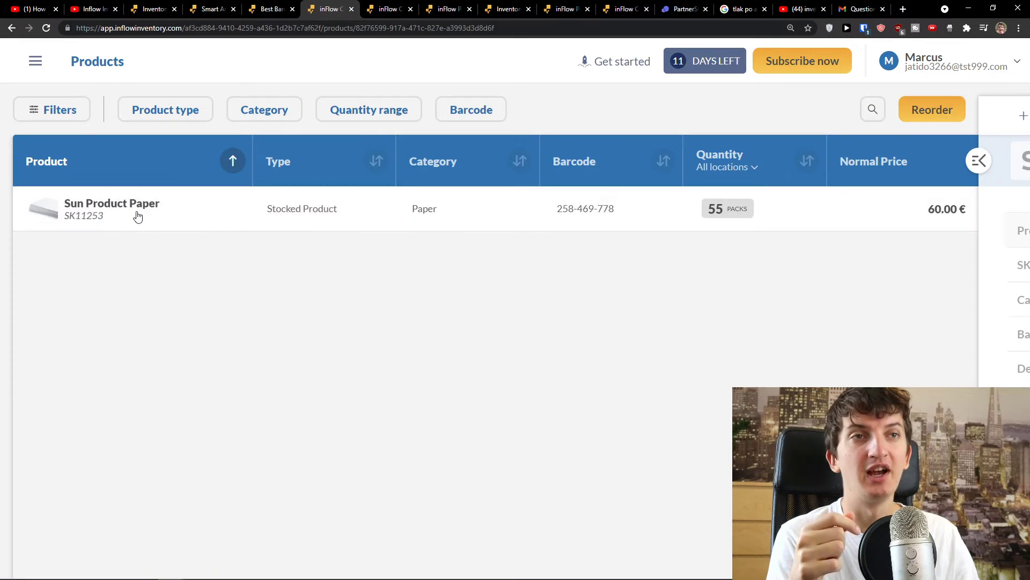
# Open Sun Product Paper, preview its printable barcode label, then start creating a new product.
pyautogui.click(112, 208)
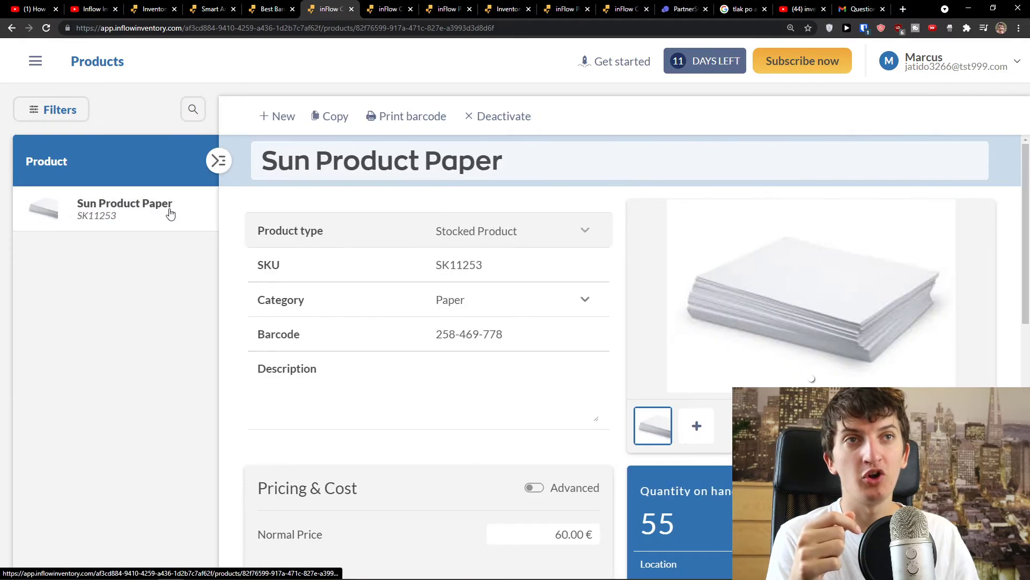
pyautogui.click(407, 116)
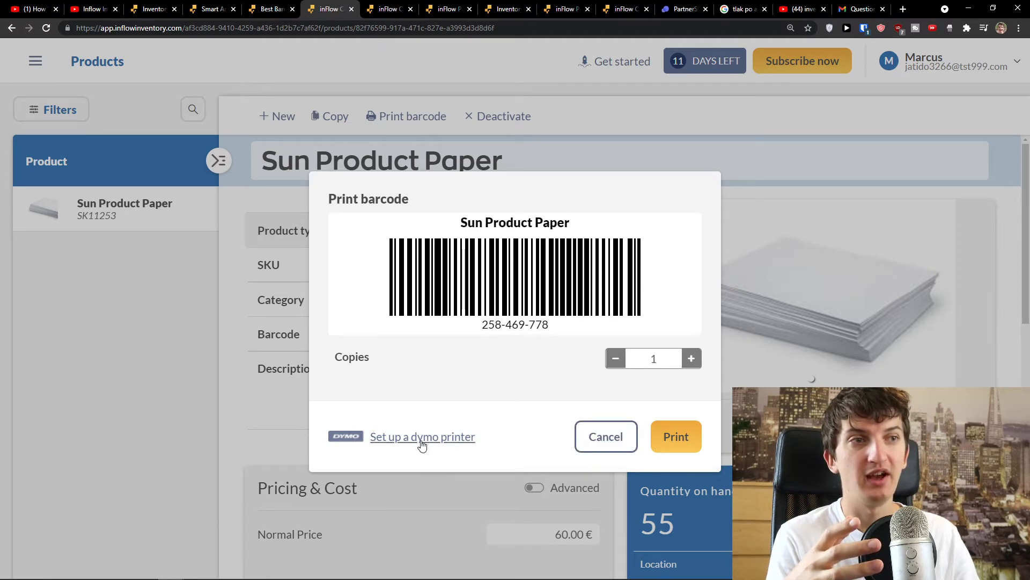
pyautogui.moveTo(491, 432)
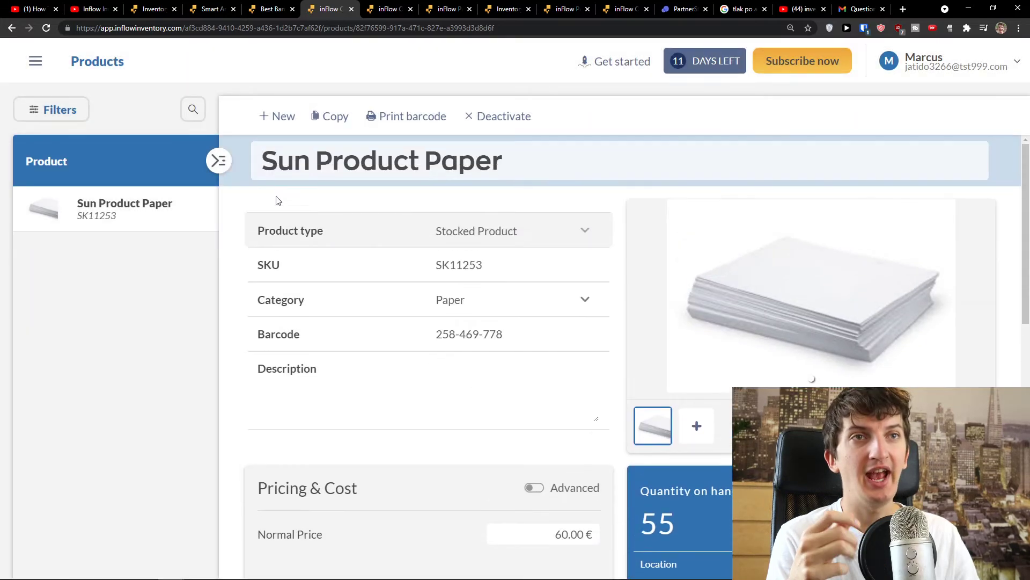
pyautogui.click(278, 116)
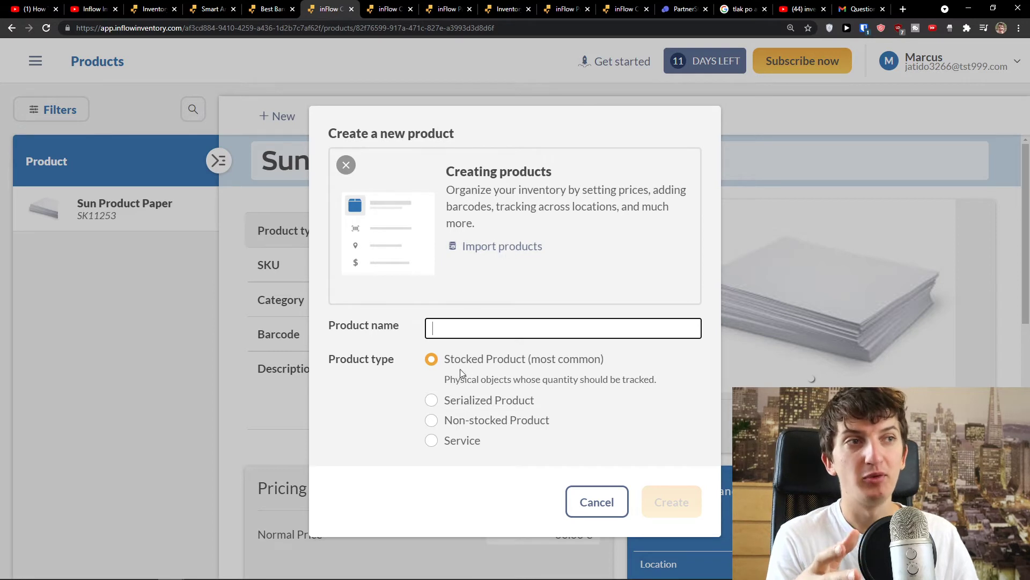
pyautogui.moveTo(450, 406)
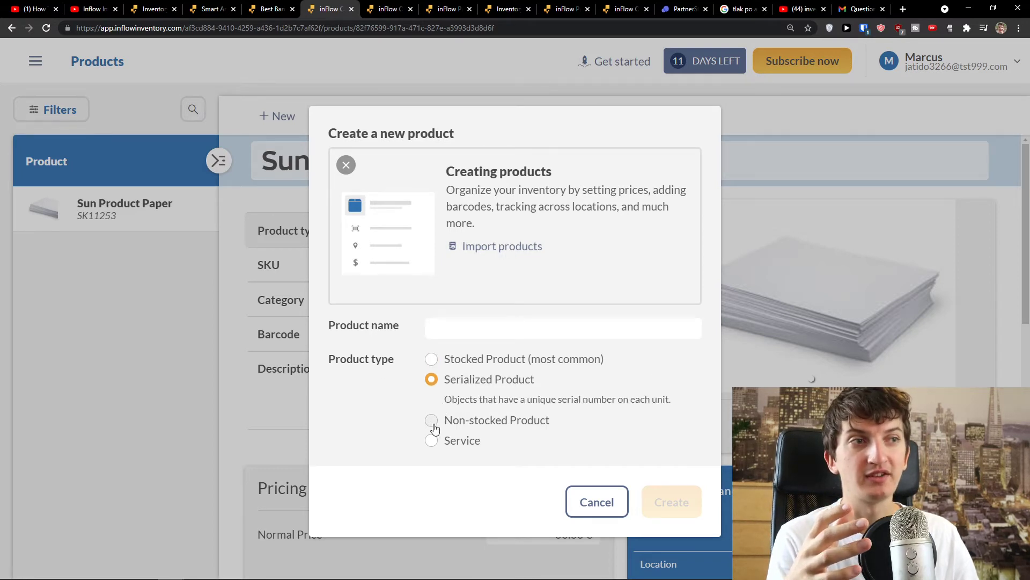
# Try a different product type option in the new product form before cancelling it.
pyautogui.click(431, 412)
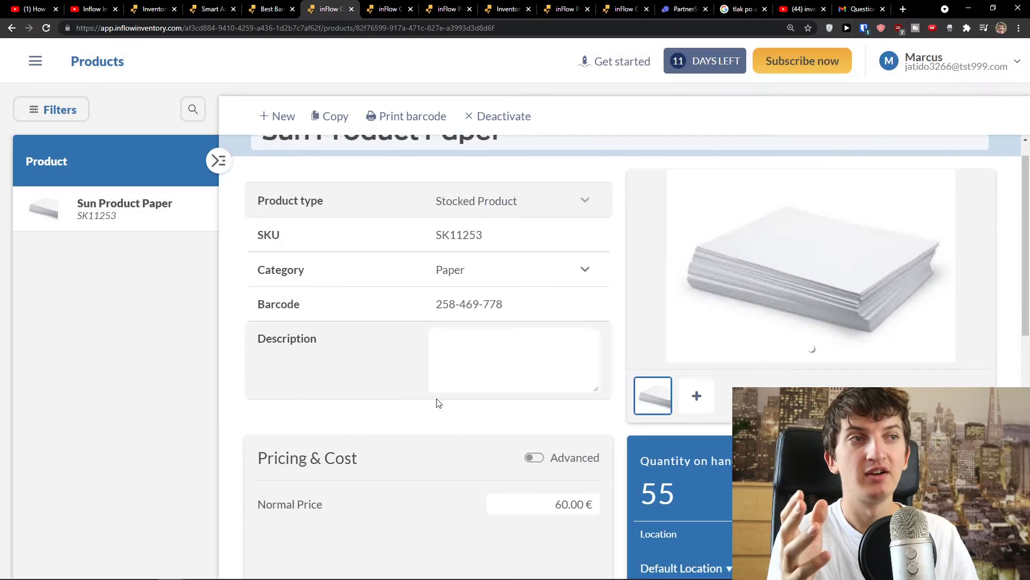
# Review Sun Product Paper's pricing, 55 on hand and reorder settings, then open the main navigation.
pyautogui.scroll(-3)
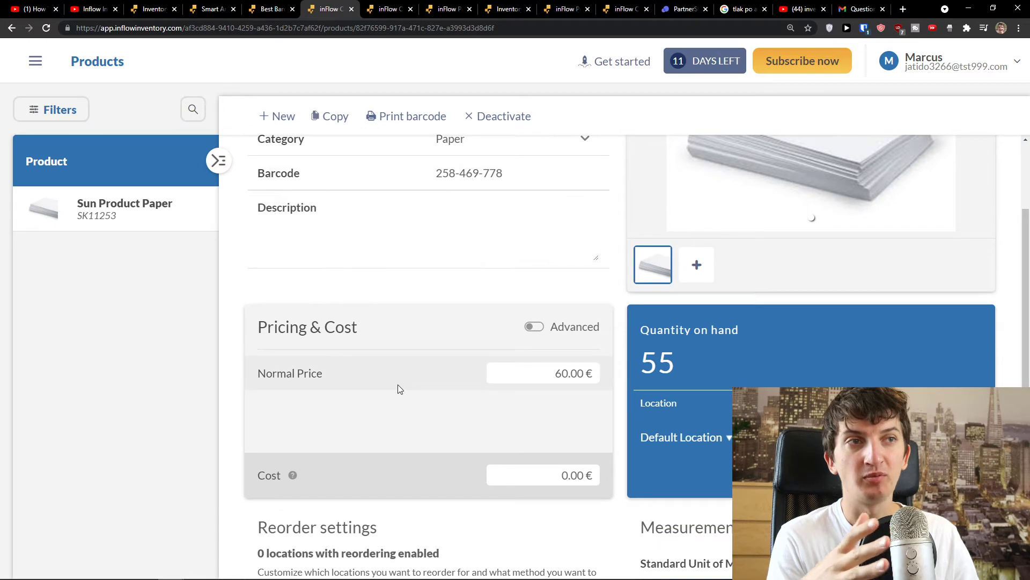
pyautogui.scroll(-3)
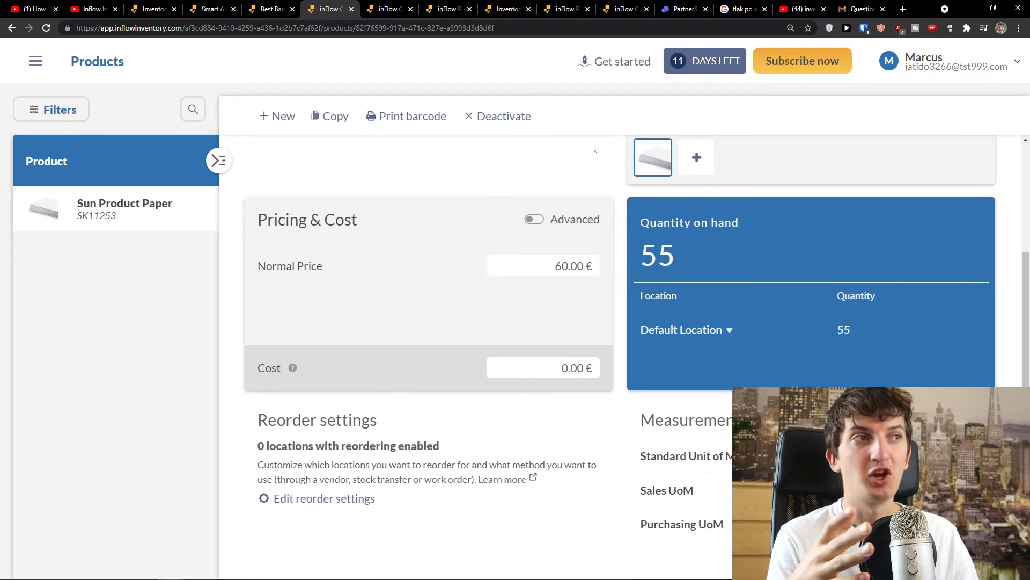
pyautogui.scroll(-3)
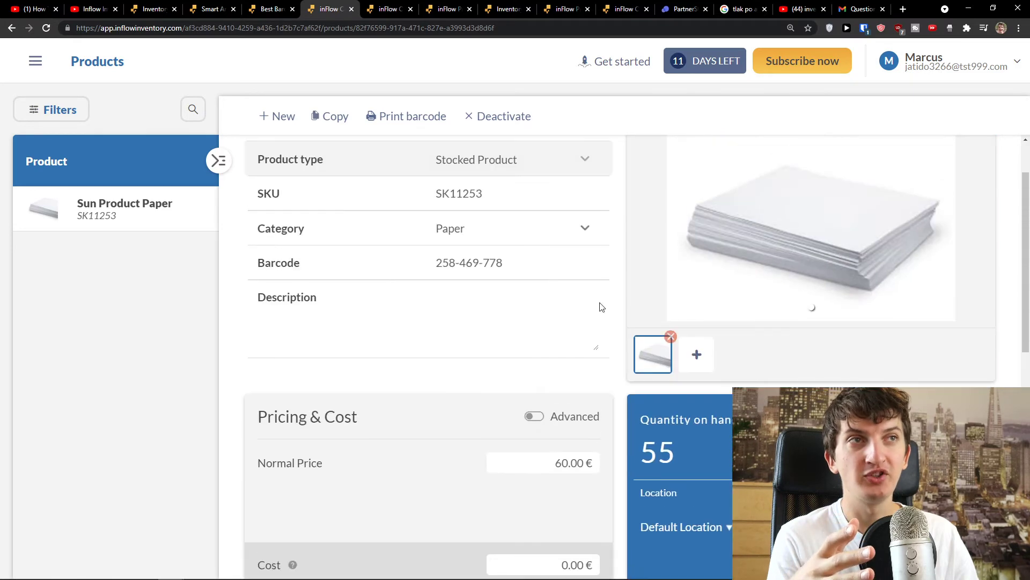
pyautogui.click(35, 61)
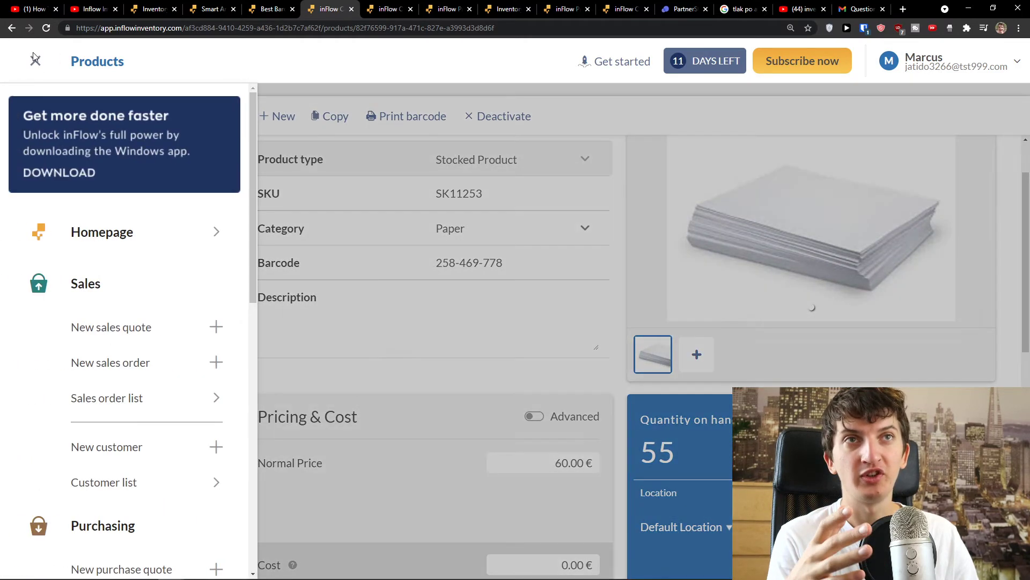
# Return to the inFlow homepage, scroll to the Sales shortcuts and open the existing sales orders.
pyautogui.click(102, 231)
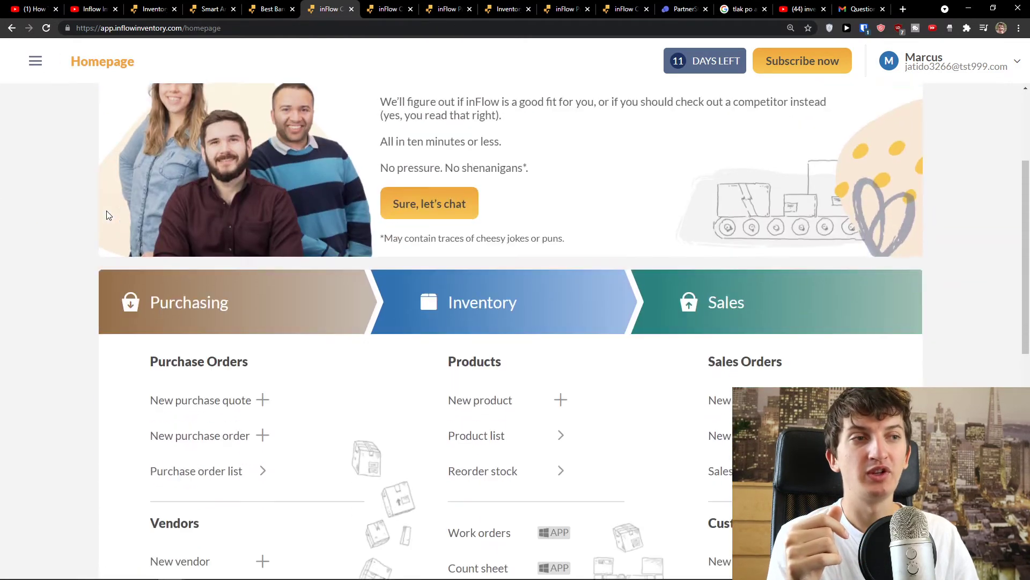
pyautogui.scroll(-3)
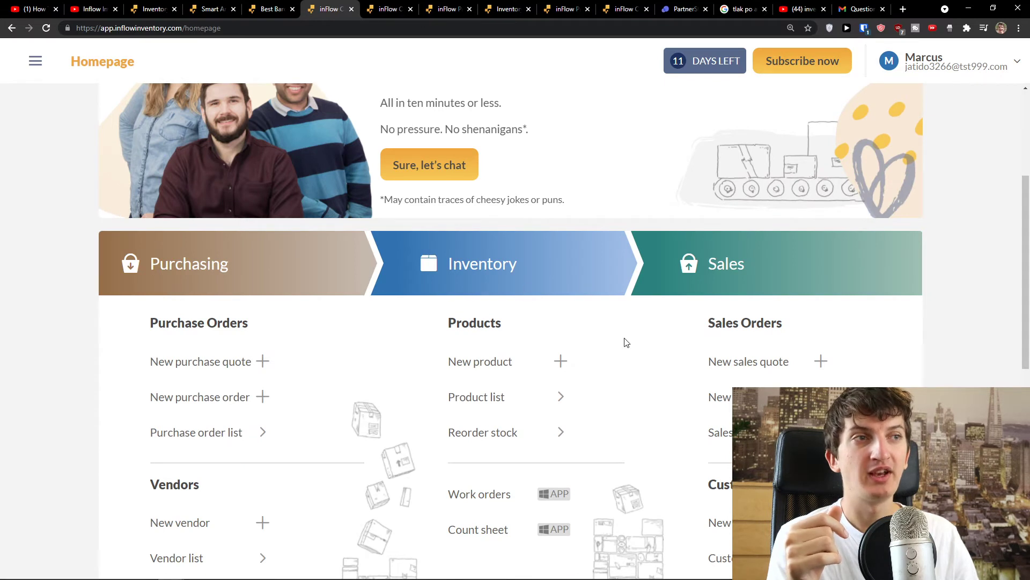
pyautogui.scroll(-3)
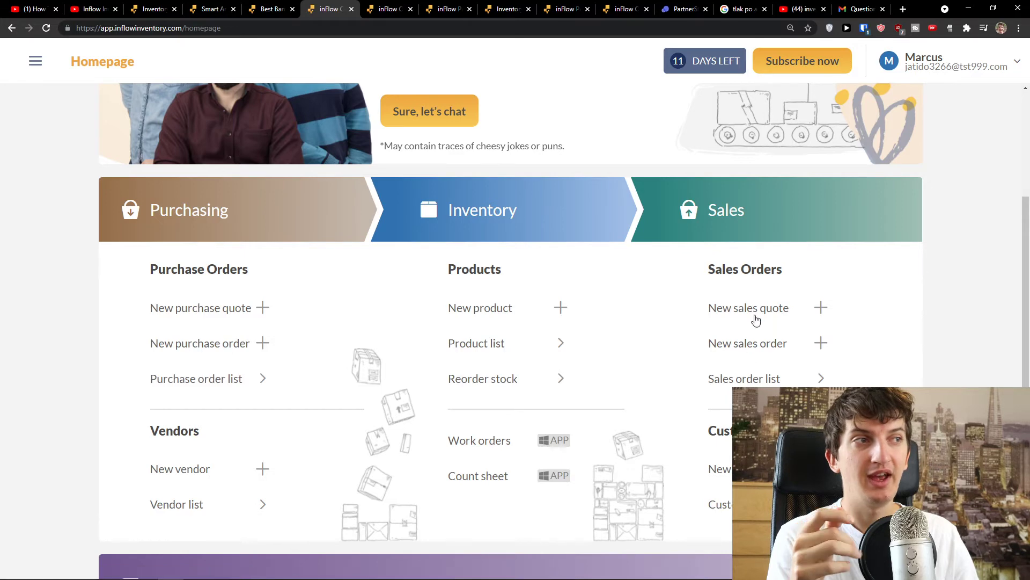
pyautogui.click(744, 378)
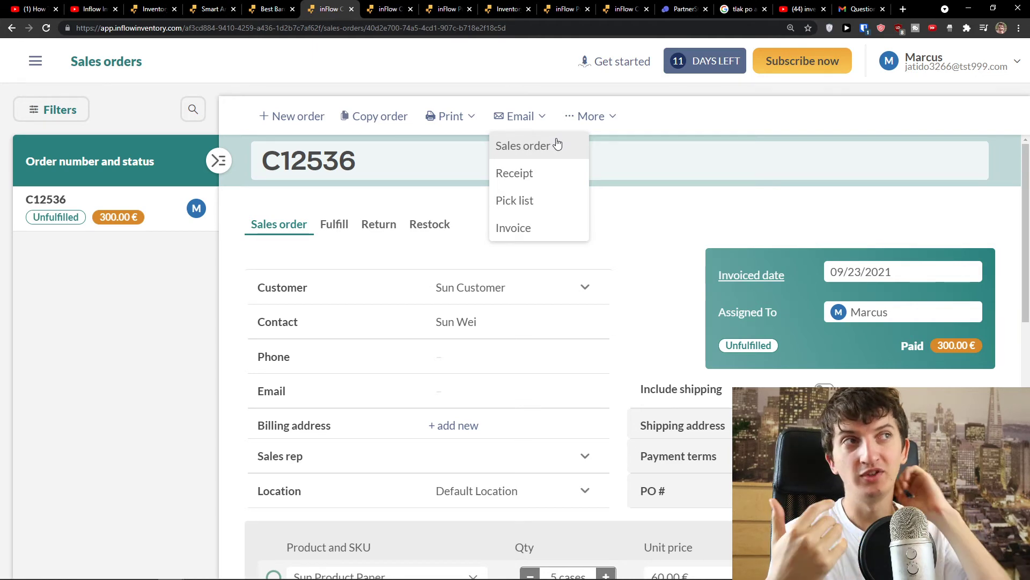
pyautogui.moveTo(313, 275)
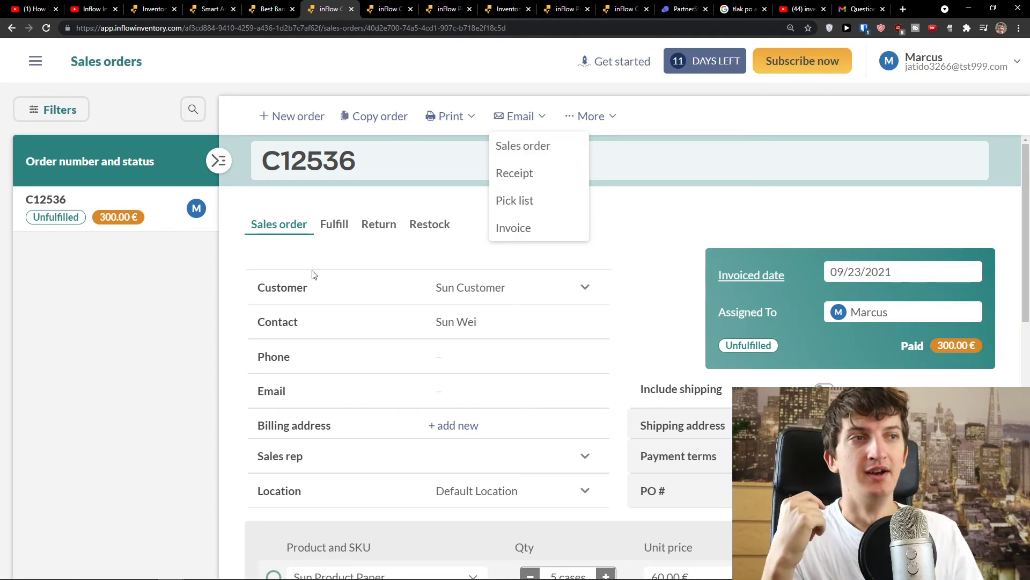
pyautogui.scroll(-3)
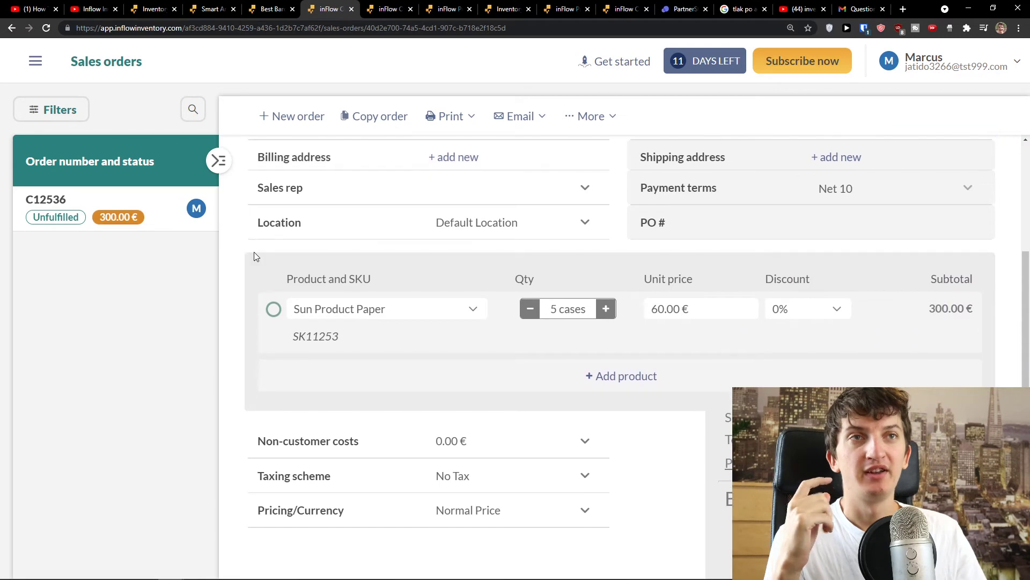
pyautogui.click(11, 27)
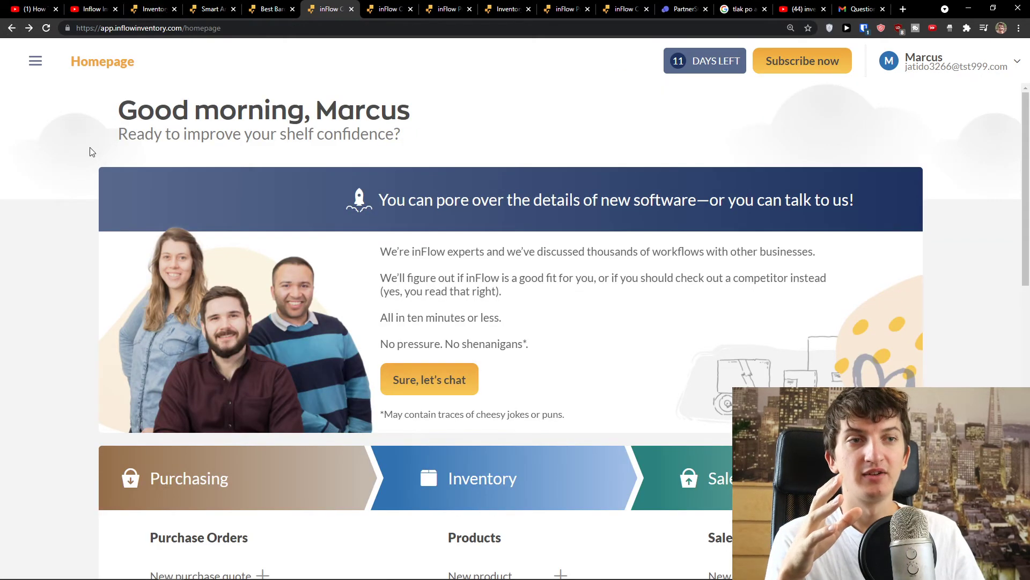
pyautogui.scroll(-3)
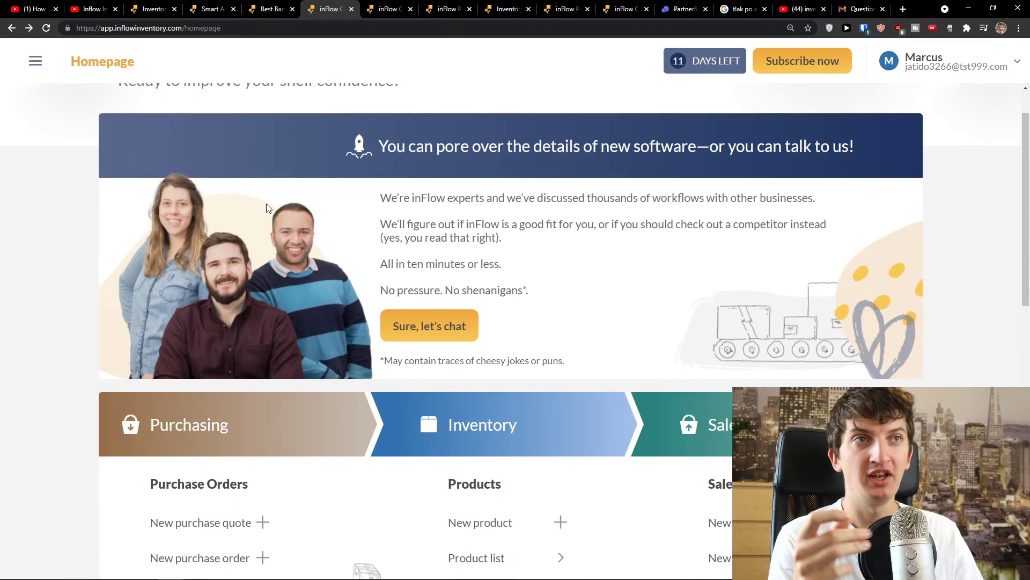
# On inFlowinventory.com, open the Software menu's See All Features page.
pyautogui.click(210, 9)
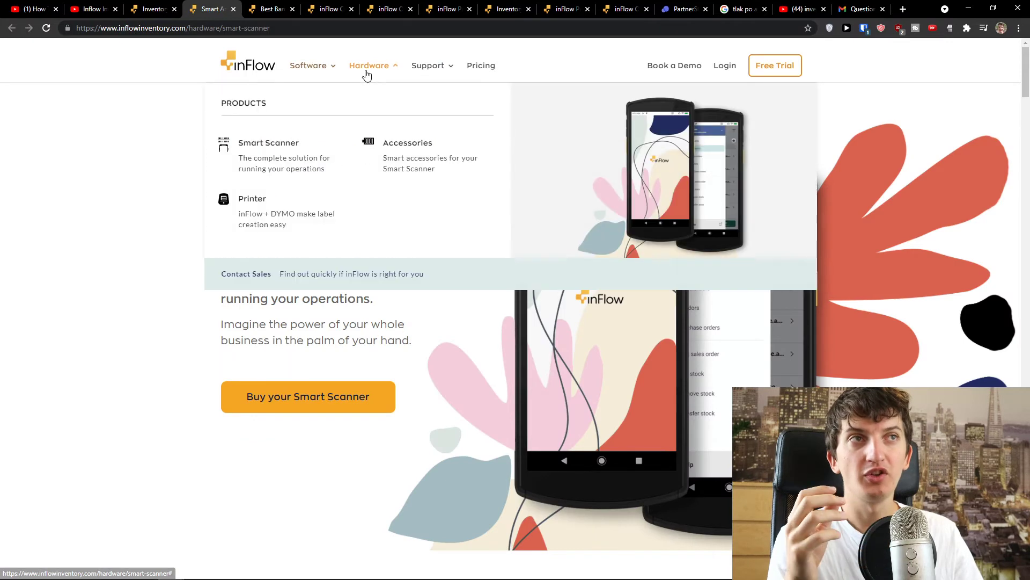
pyautogui.click(308, 65)
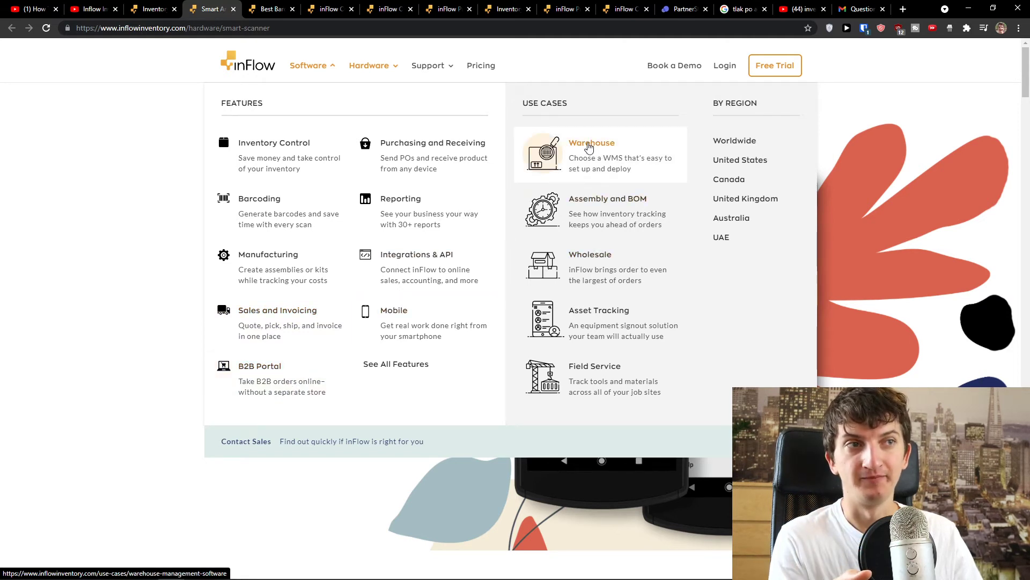
pyautogui.click(396, 364)
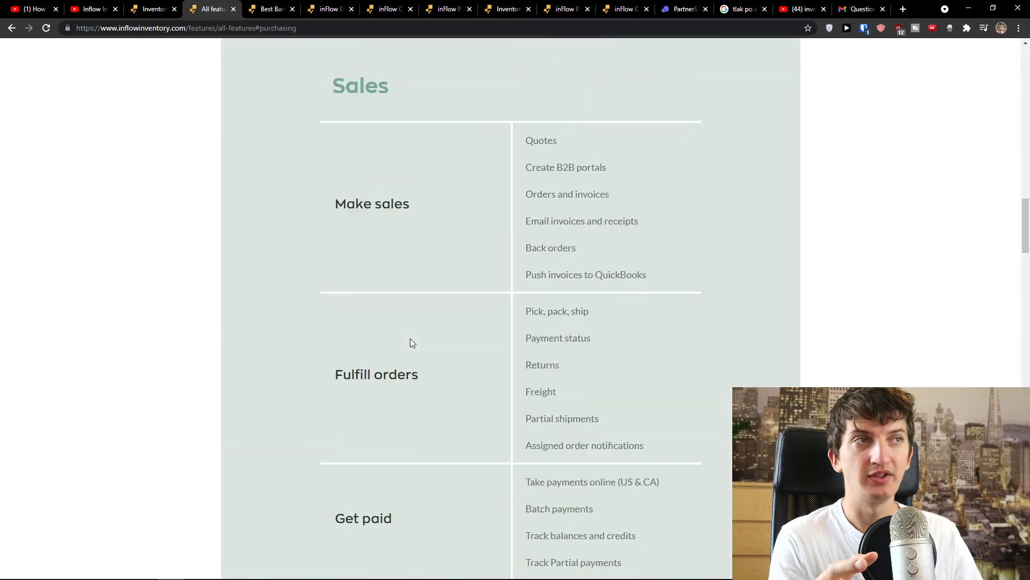
# Read the all-features list down to the Sales section, then switch to the Google 'tlak po anglicky' search.
pyautogui.scroll(3)
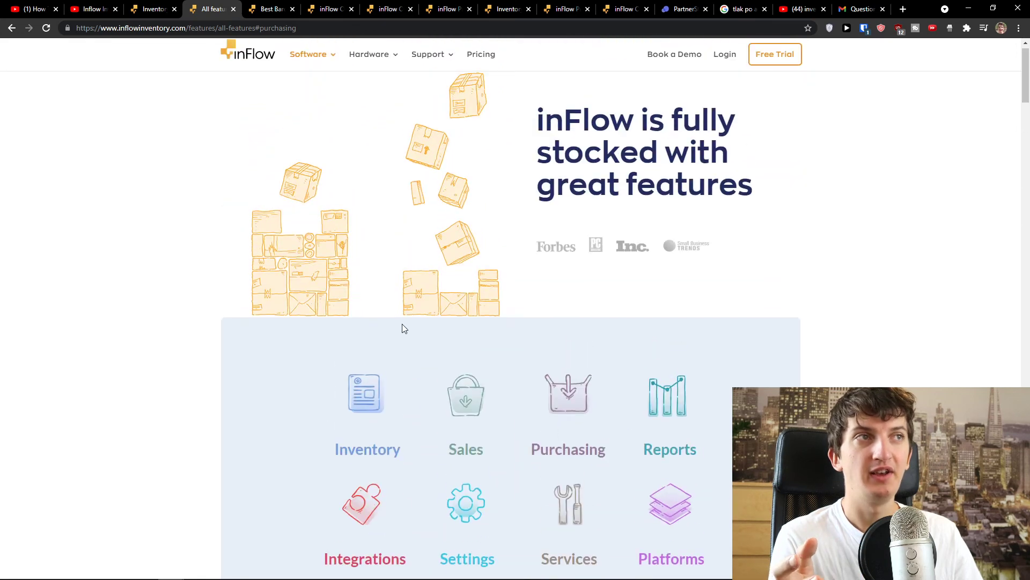
pyautogui.scroll(-3)
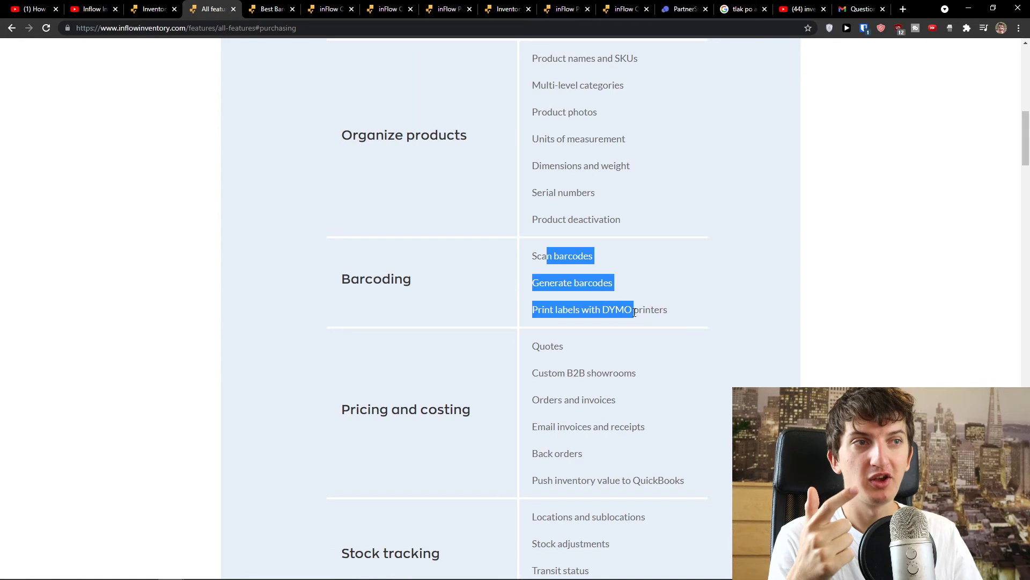
pyautogui.scroll(-3)
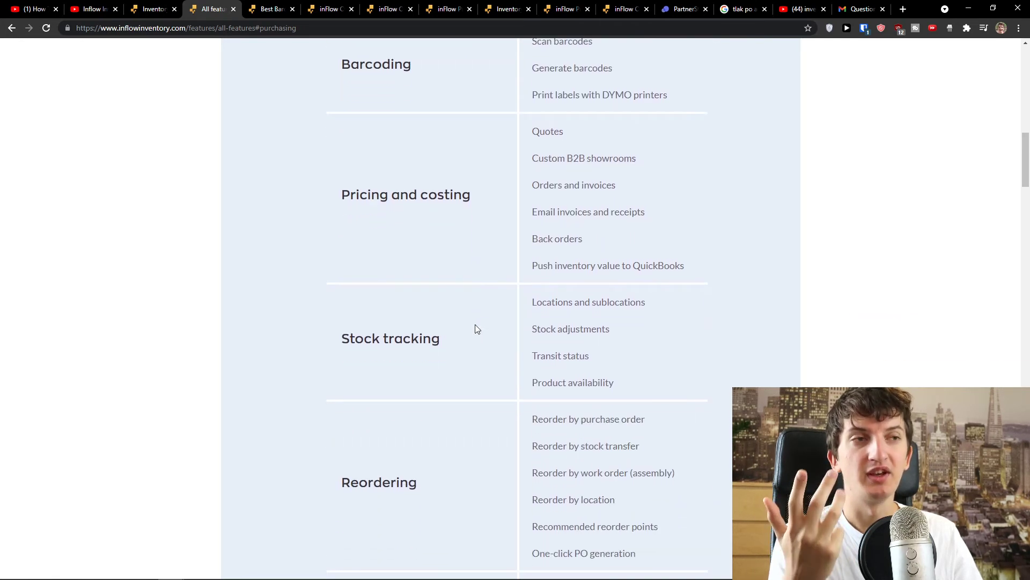
pyautogui.scroll(-3)
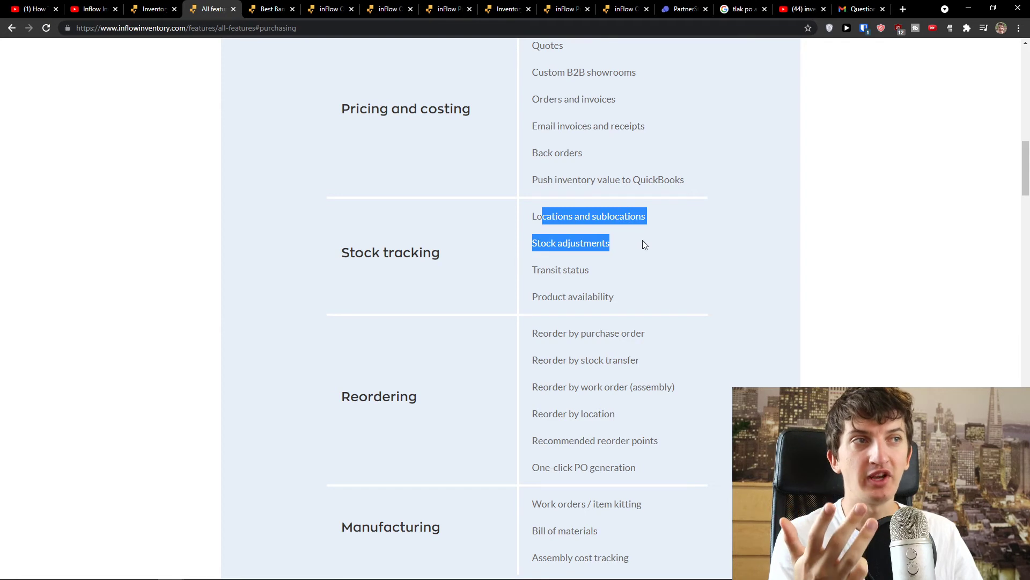
pyautogui.scroll(-3)
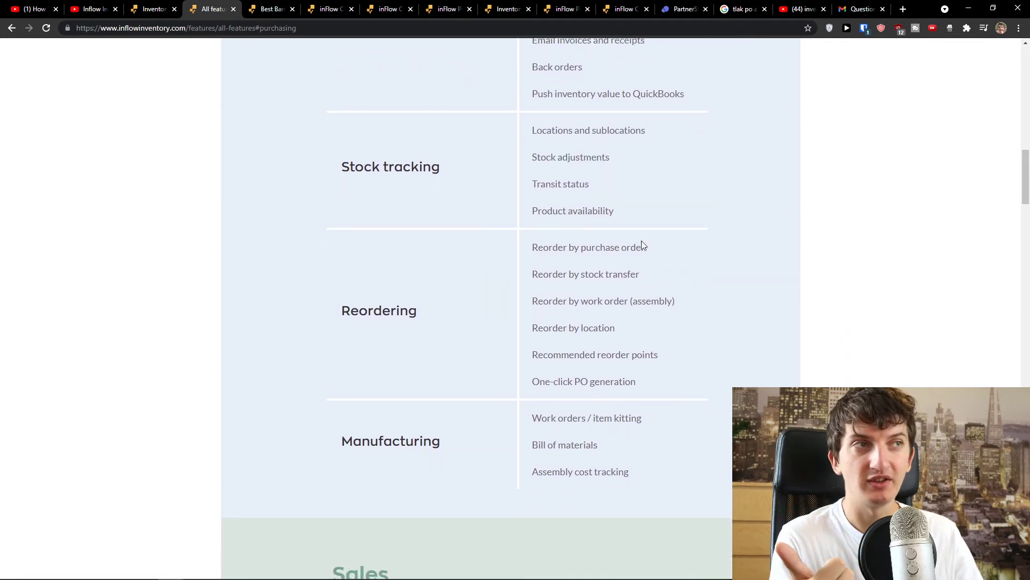
pyautogui.scroll(-3)
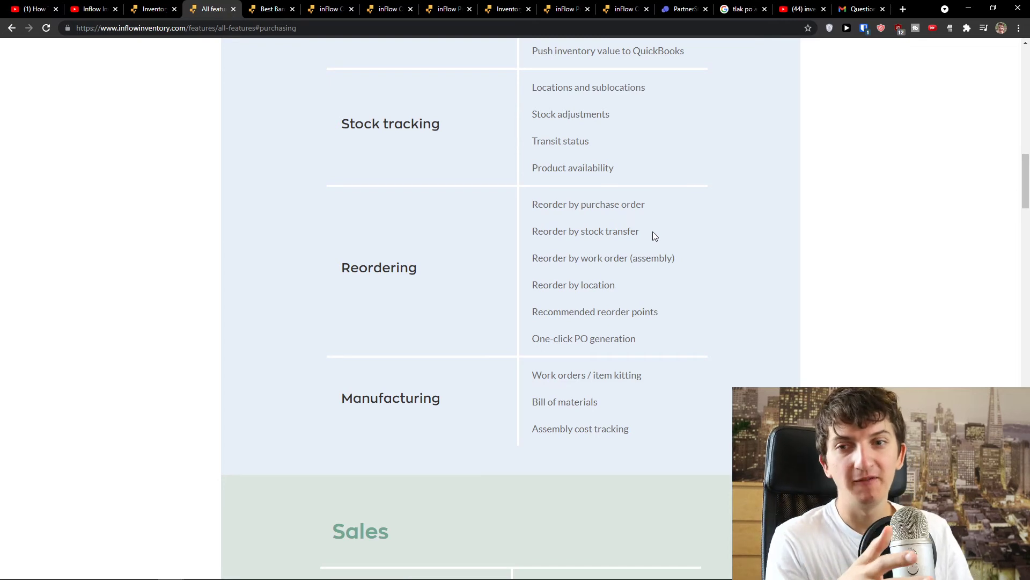
pyautogui.scroll(-3)
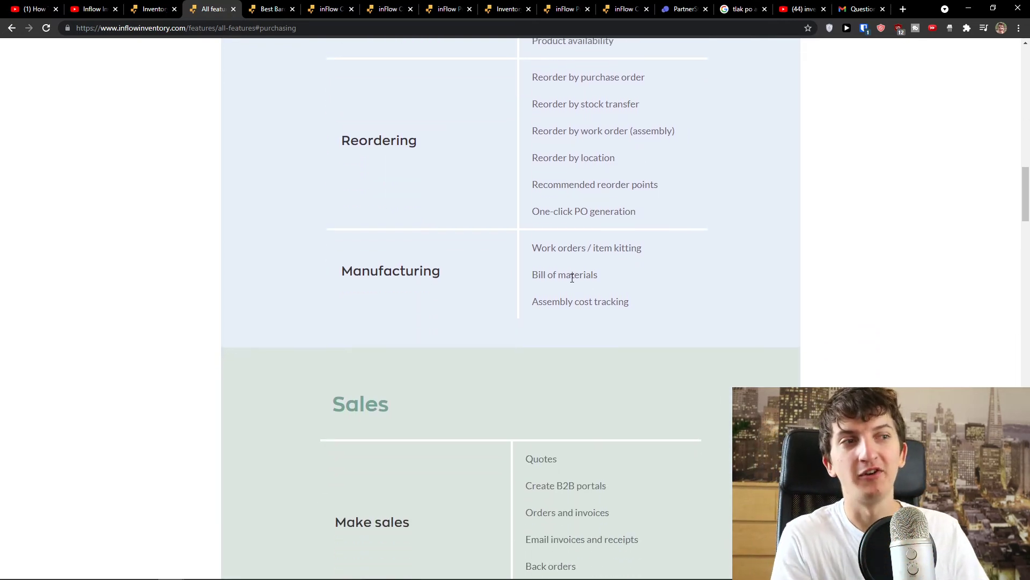
pyautogui.scroll(-3)
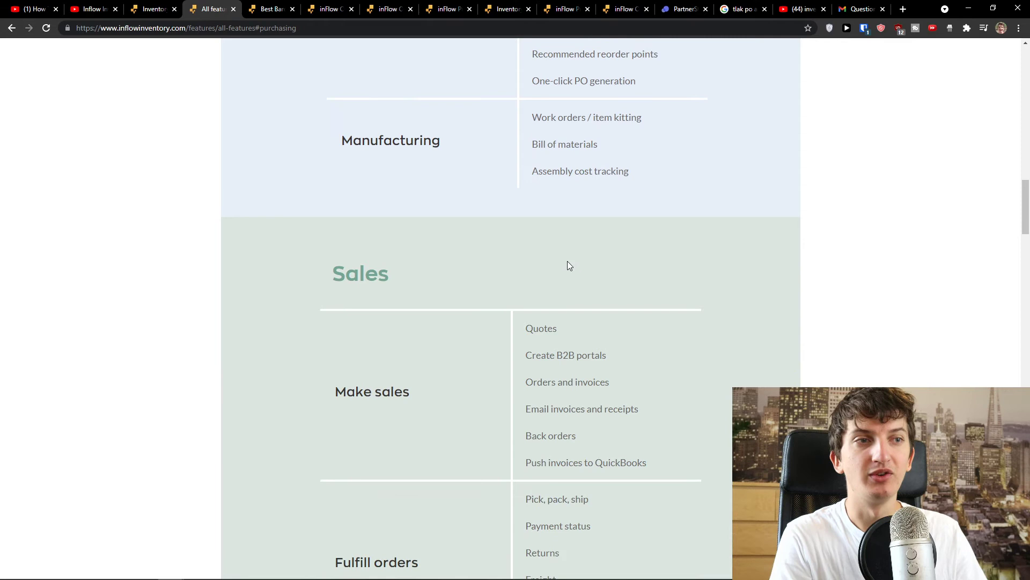
pyautogui.scroll(-3)
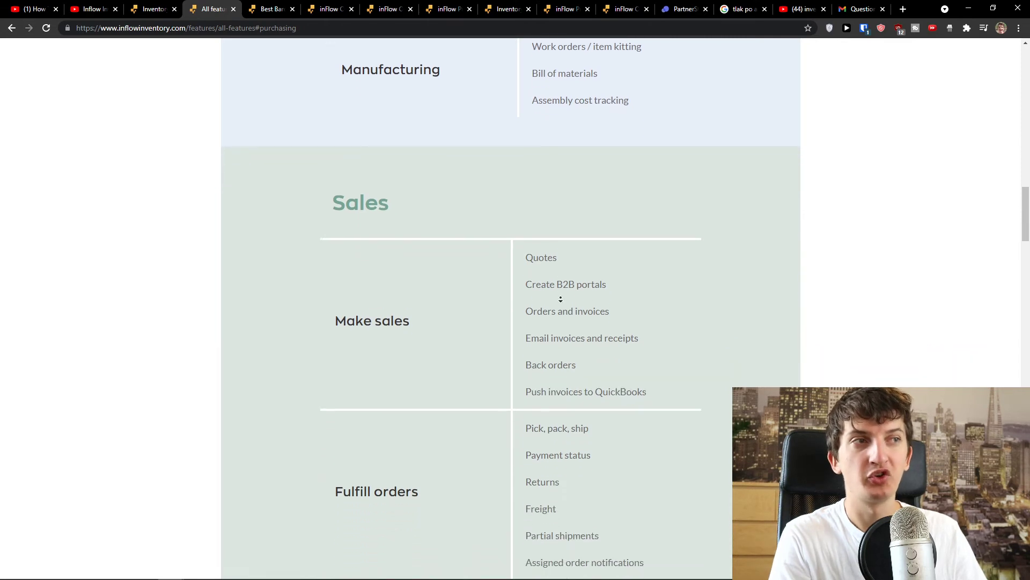
pyautogui.scroll(-3)
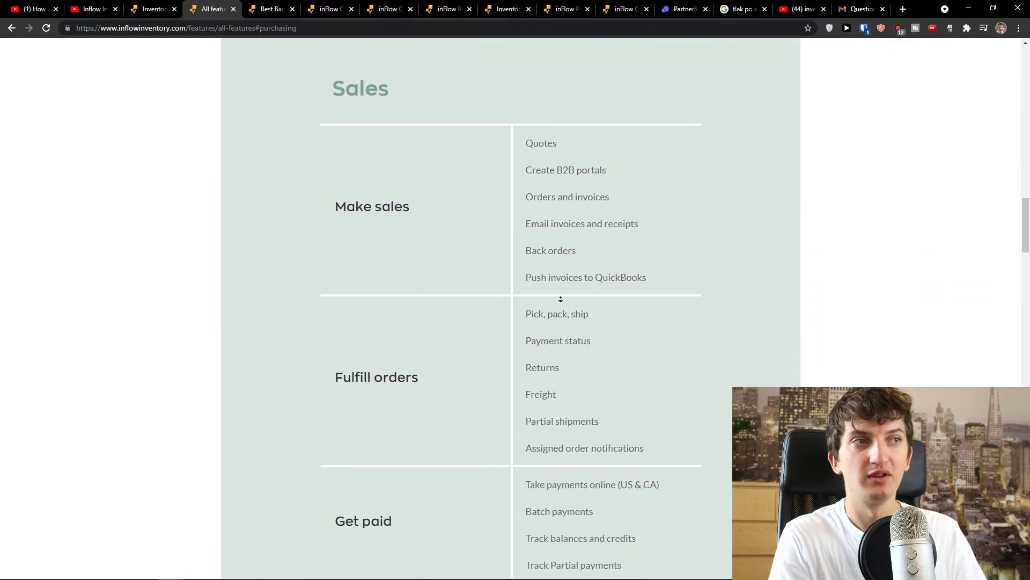
pyautogui.scroll(-3)
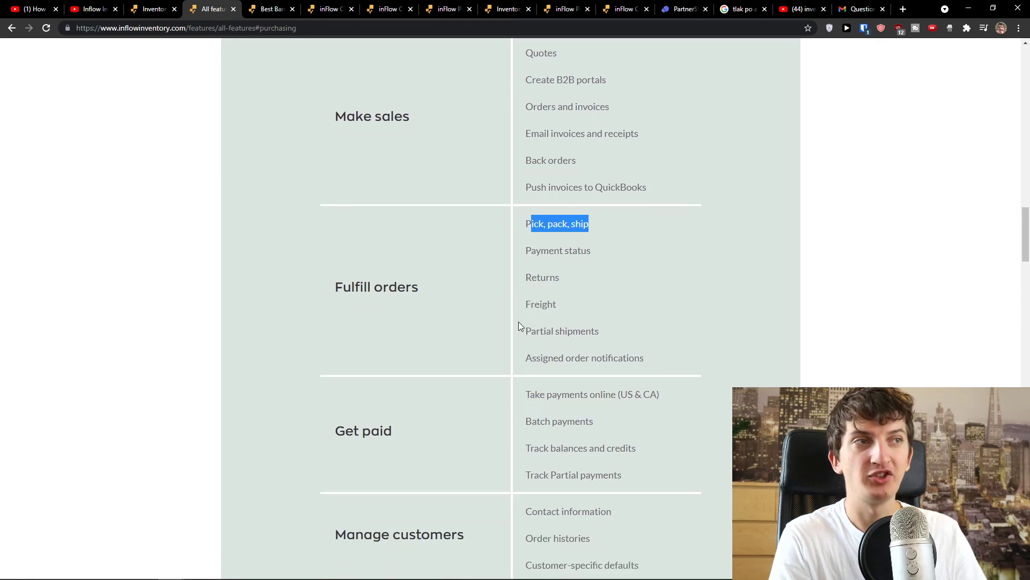
pyautogui.scroll(-3)
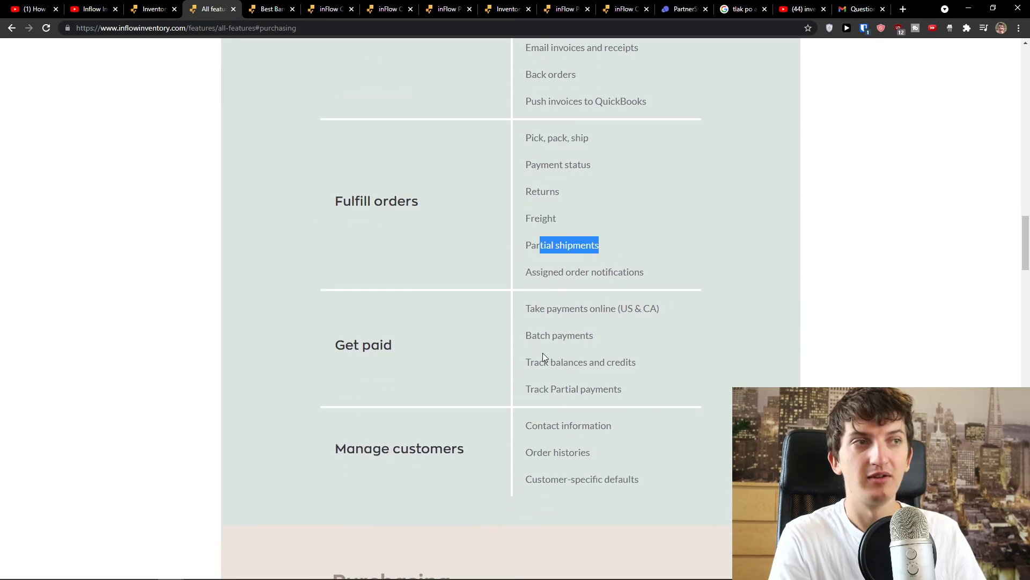
pyautogui.click(322, 9)
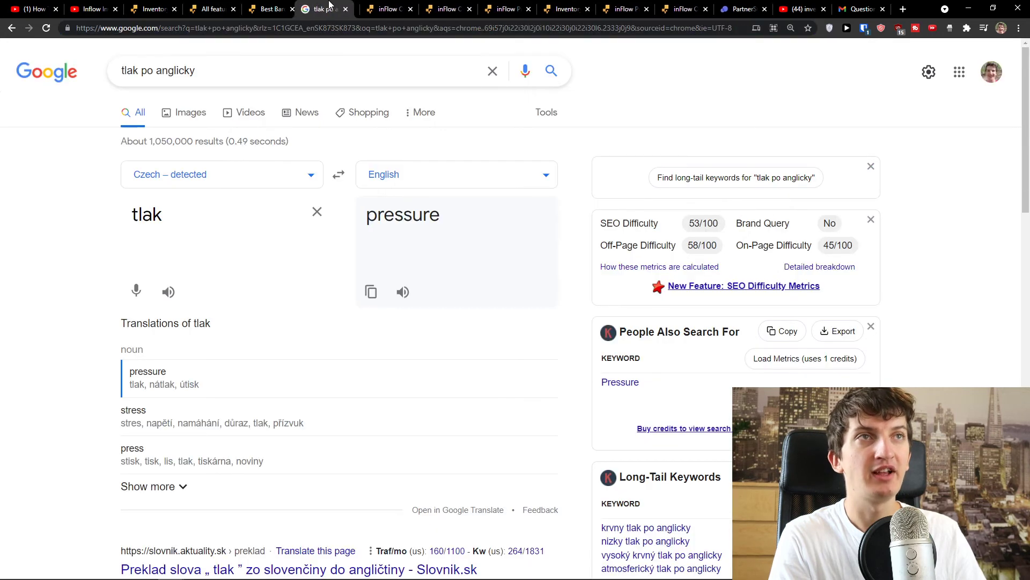
# On the Capterra homepage, search for 'inflow'.
pyautogui.click(342, 27)
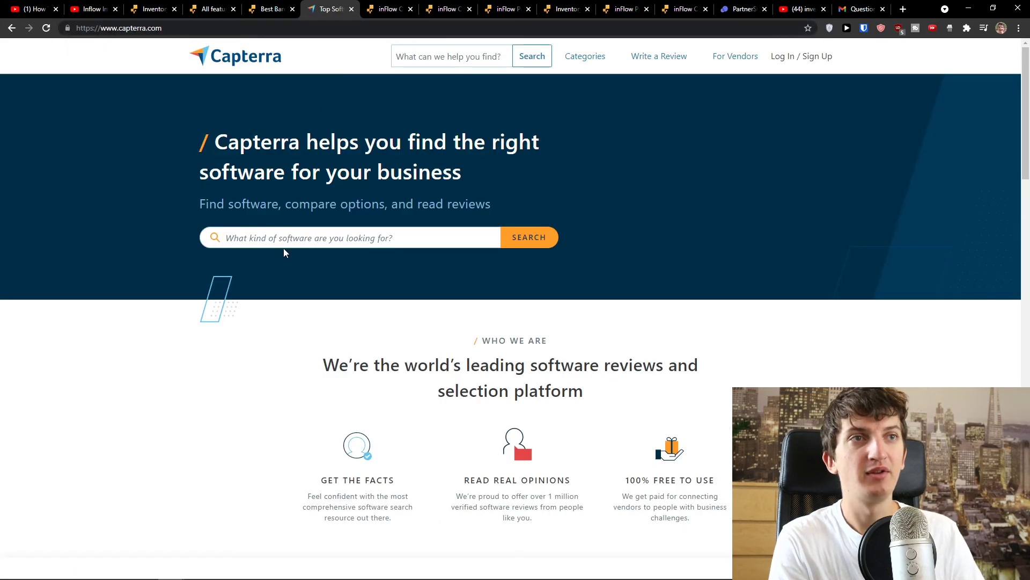
pyautogui.write('inflow')
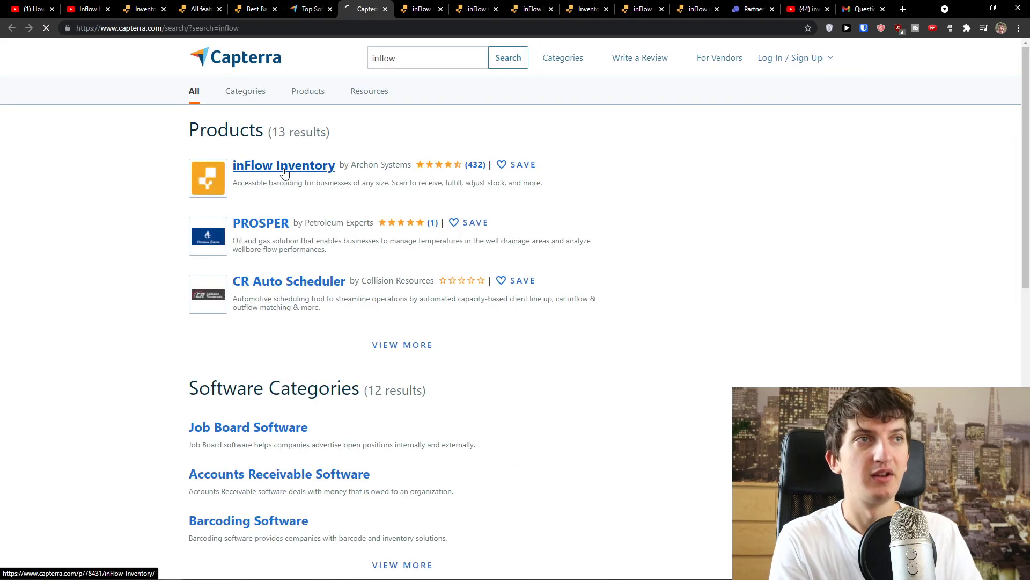
# Open the inFlow Inventory result and hold the PRESS & HOLD verification until its reviews page loads.
pyautogui.click(284, 165)
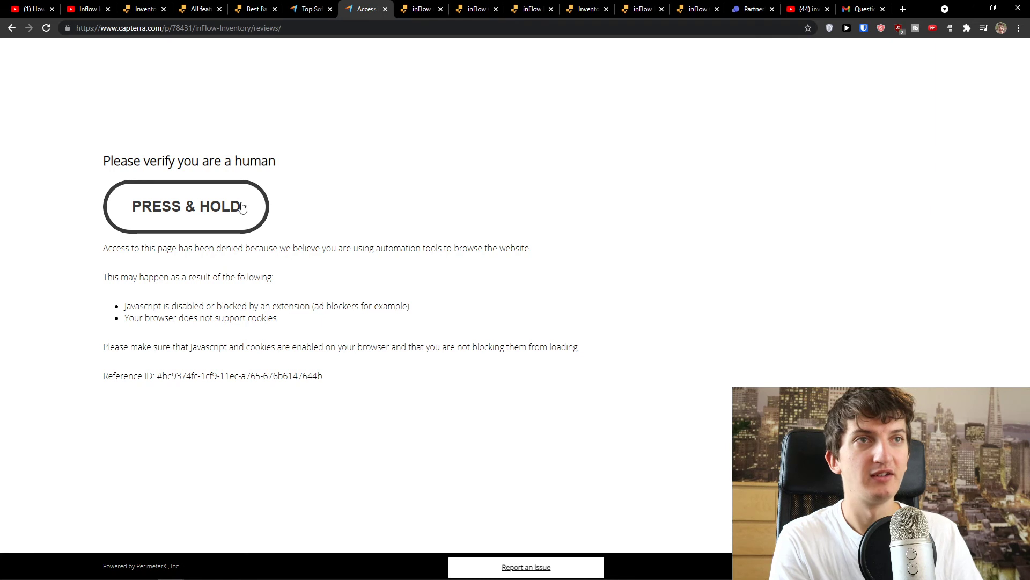
pyautogui.click(187, 205)
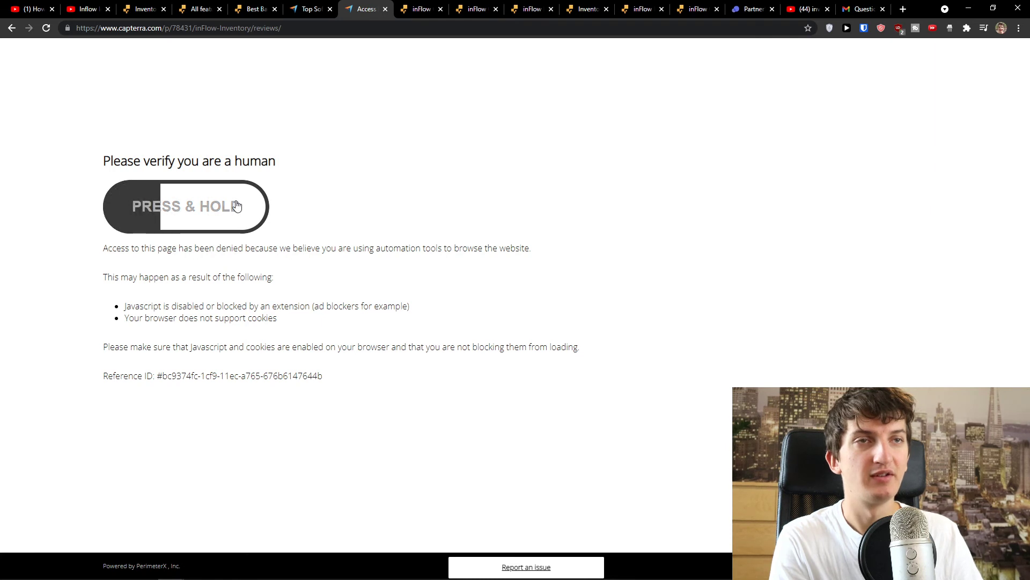
pyautogui.click(186, 206)
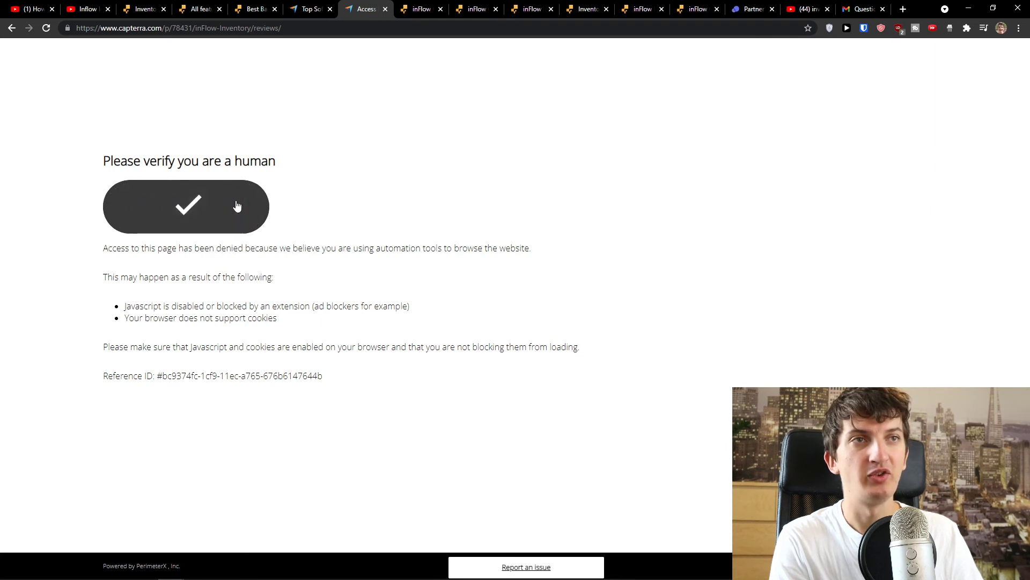
pyautogui.click(186, 206)
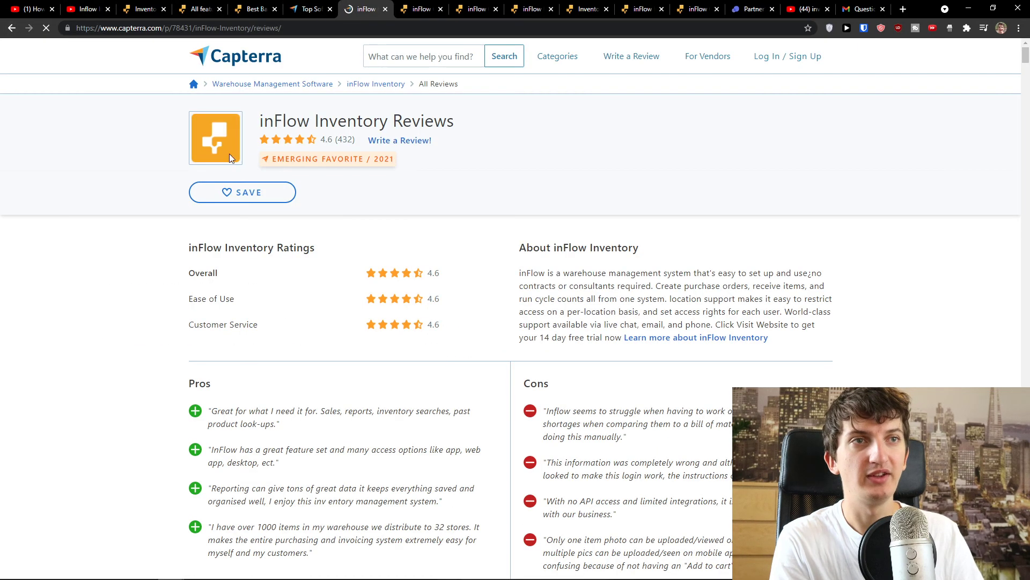
pyautogui.scroll(-3)
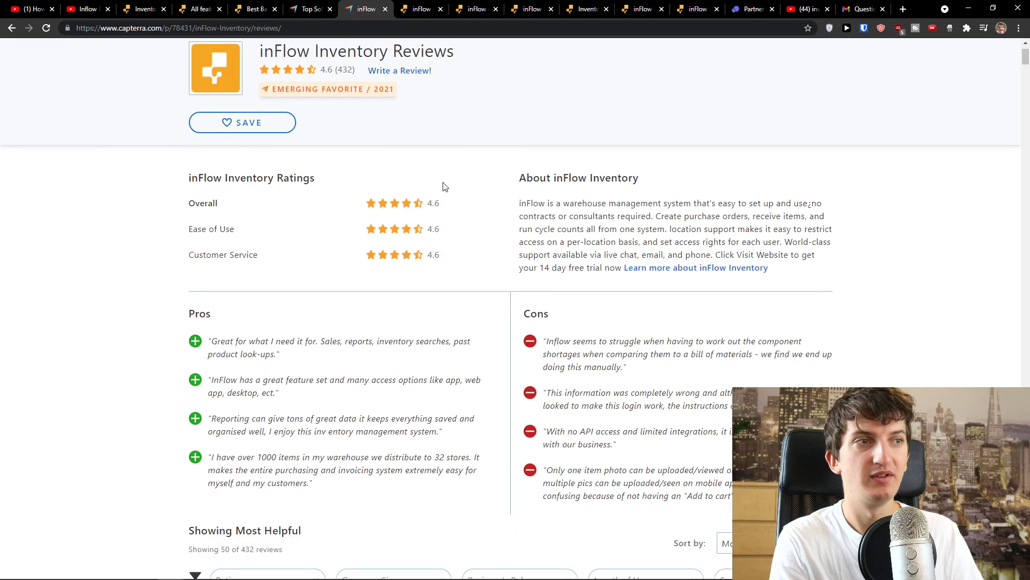
pyautogui.scroll(-3)
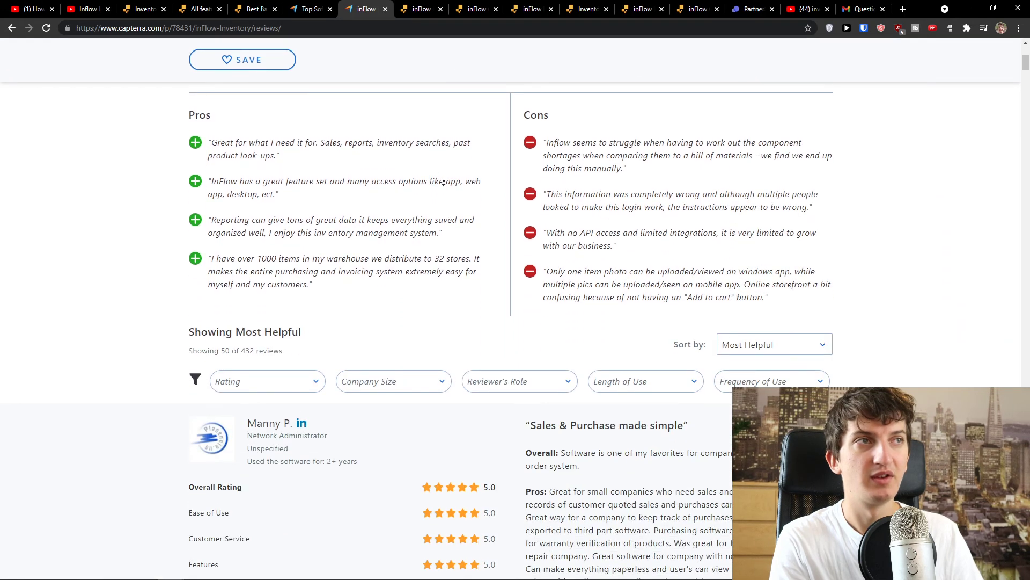
pyautogui.scroll(-3)
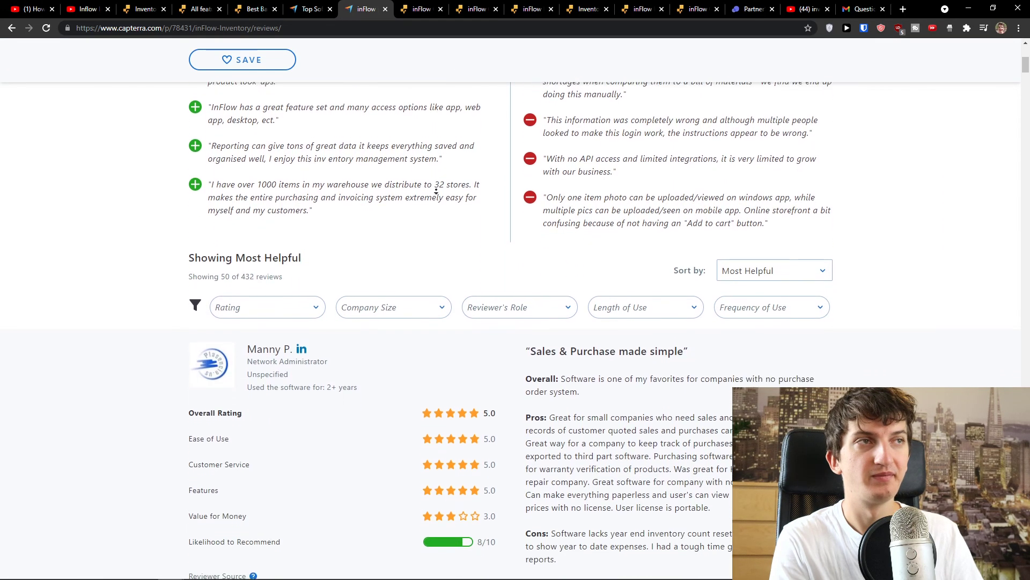
pyautogui.scroll(-3)
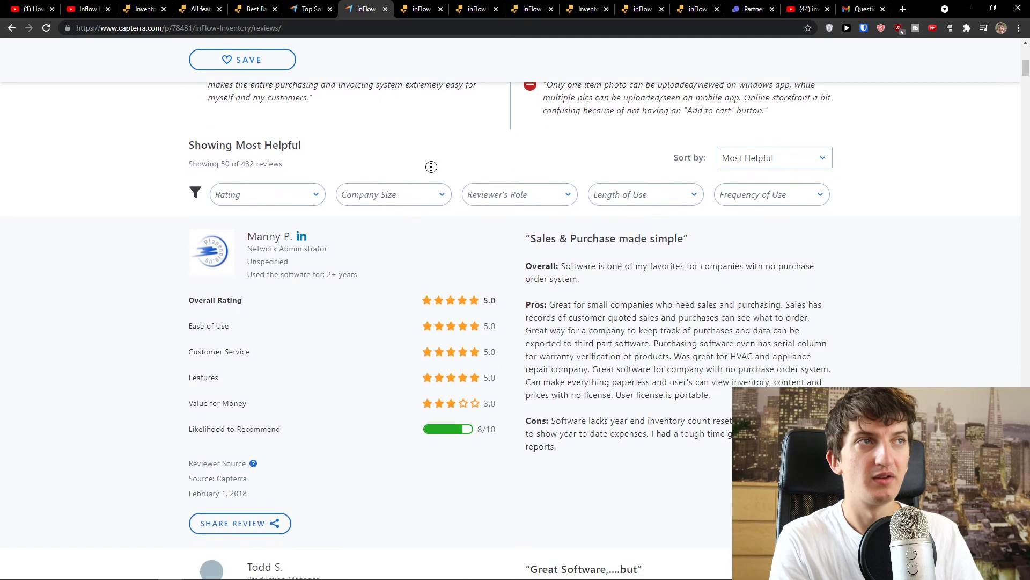
pyautogui.scroll(-3)
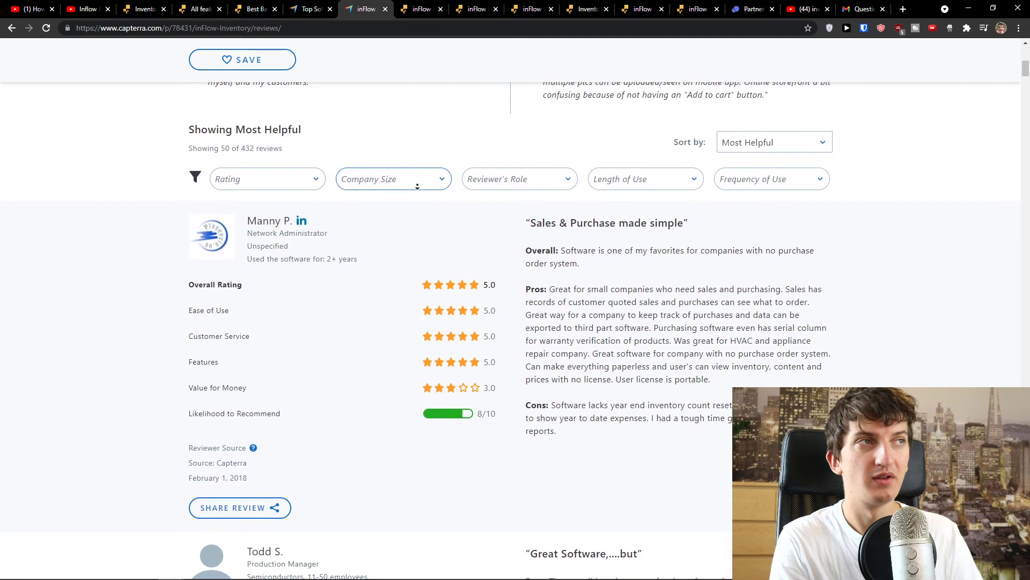
pyautogui.scroll(-3)
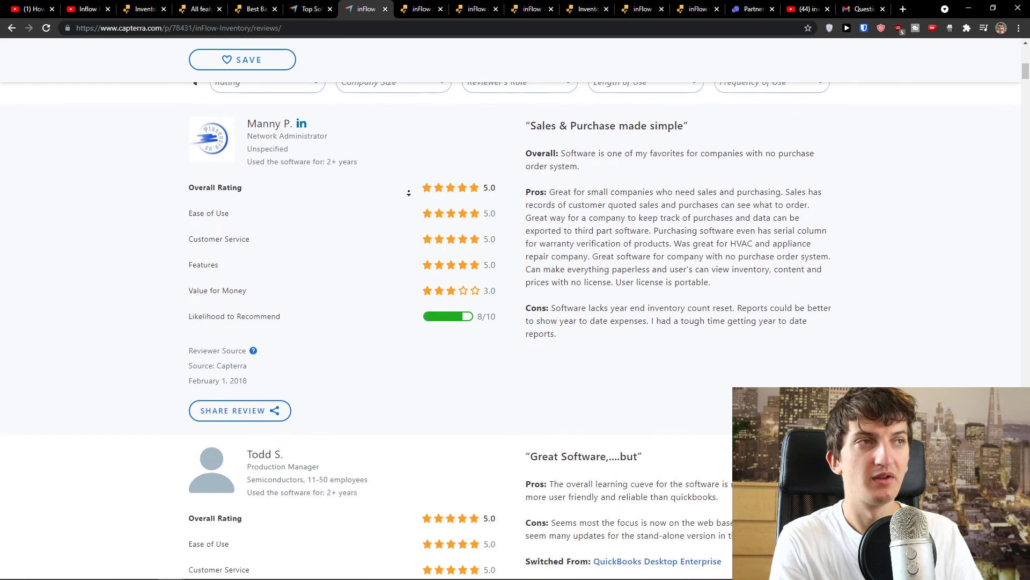
pyautogui.scroll(-3)
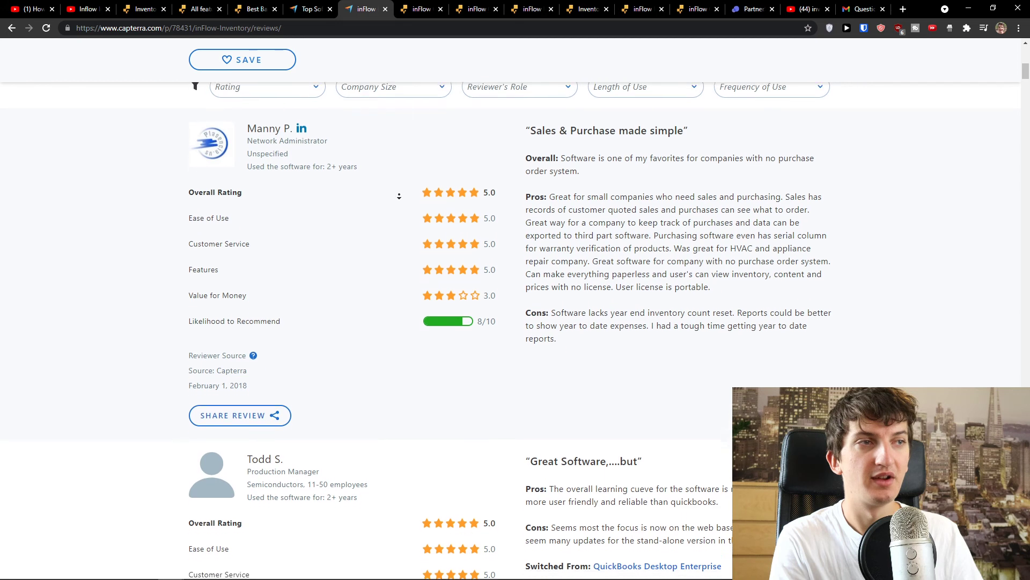
pyautogui.scroll(-3)
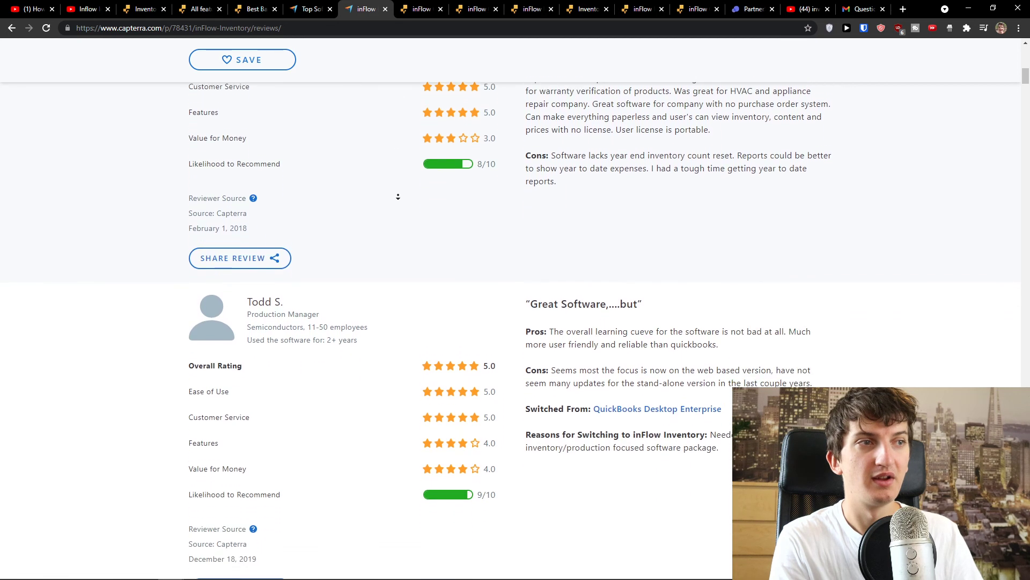
pyautogui.scroll(-3)
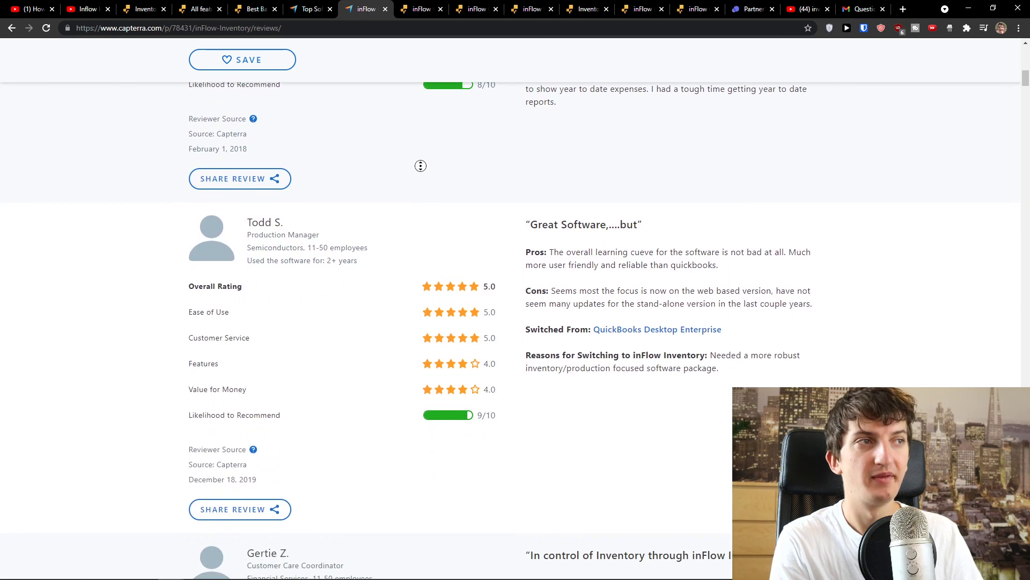
pyautogui.scroll(-3)
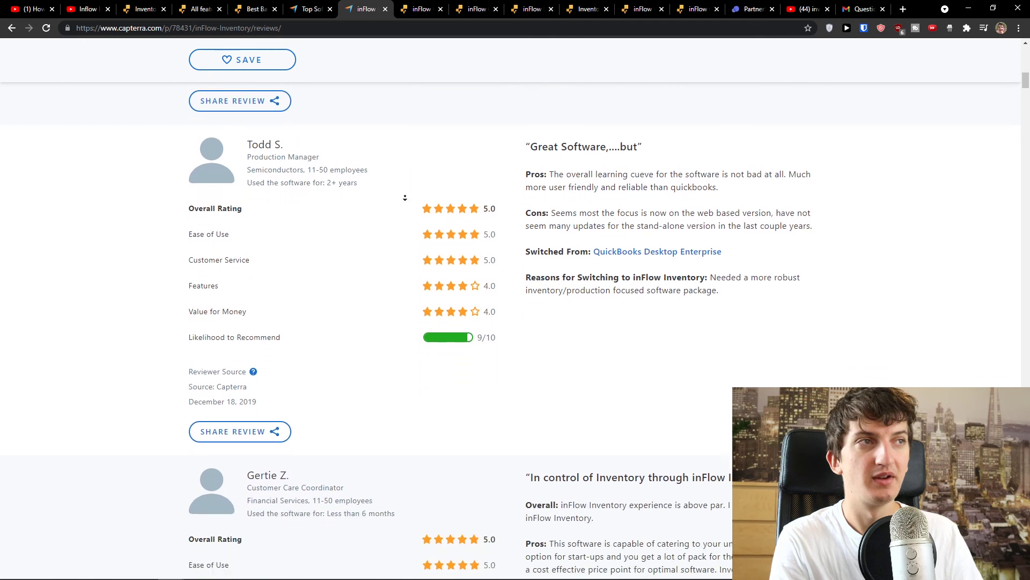
pyautogui.scroll(-3)
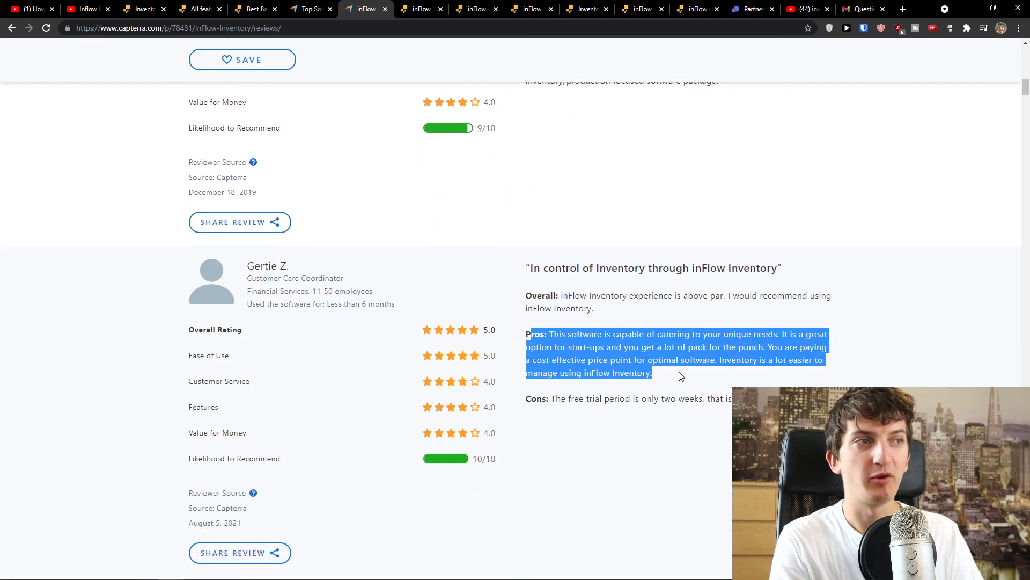
pyautogui.scroll(-3)
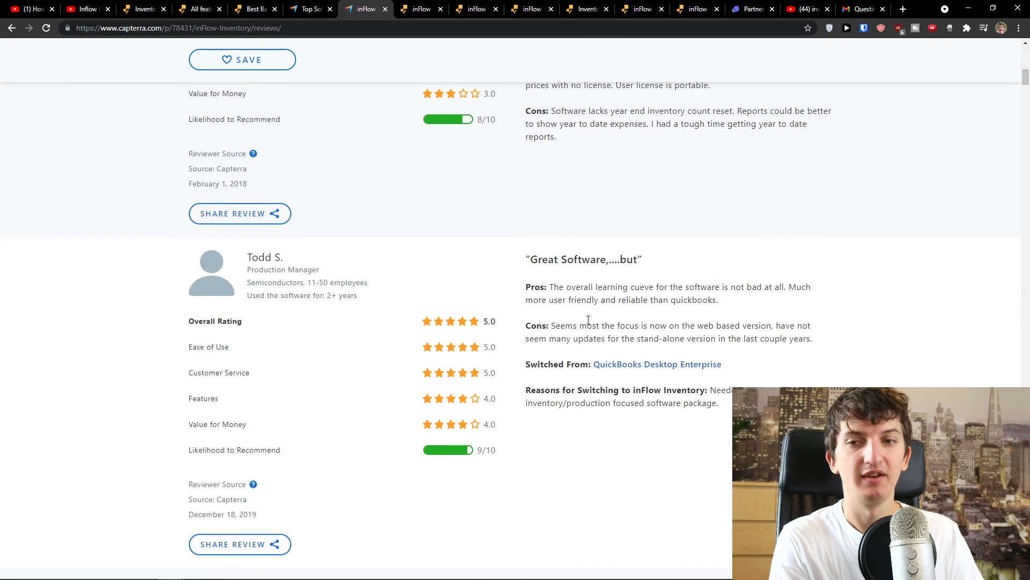
pyautogui.scroll(3)
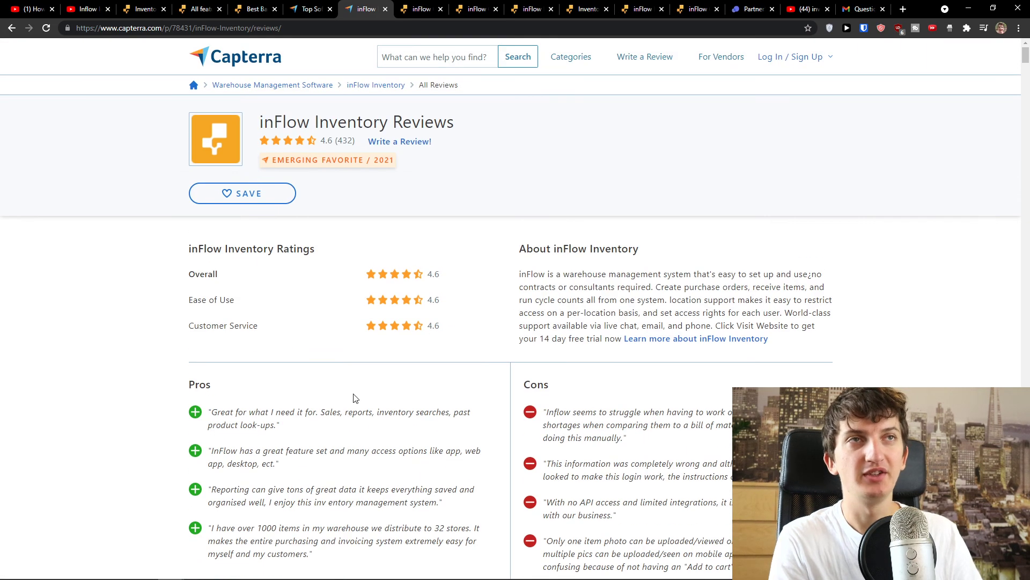